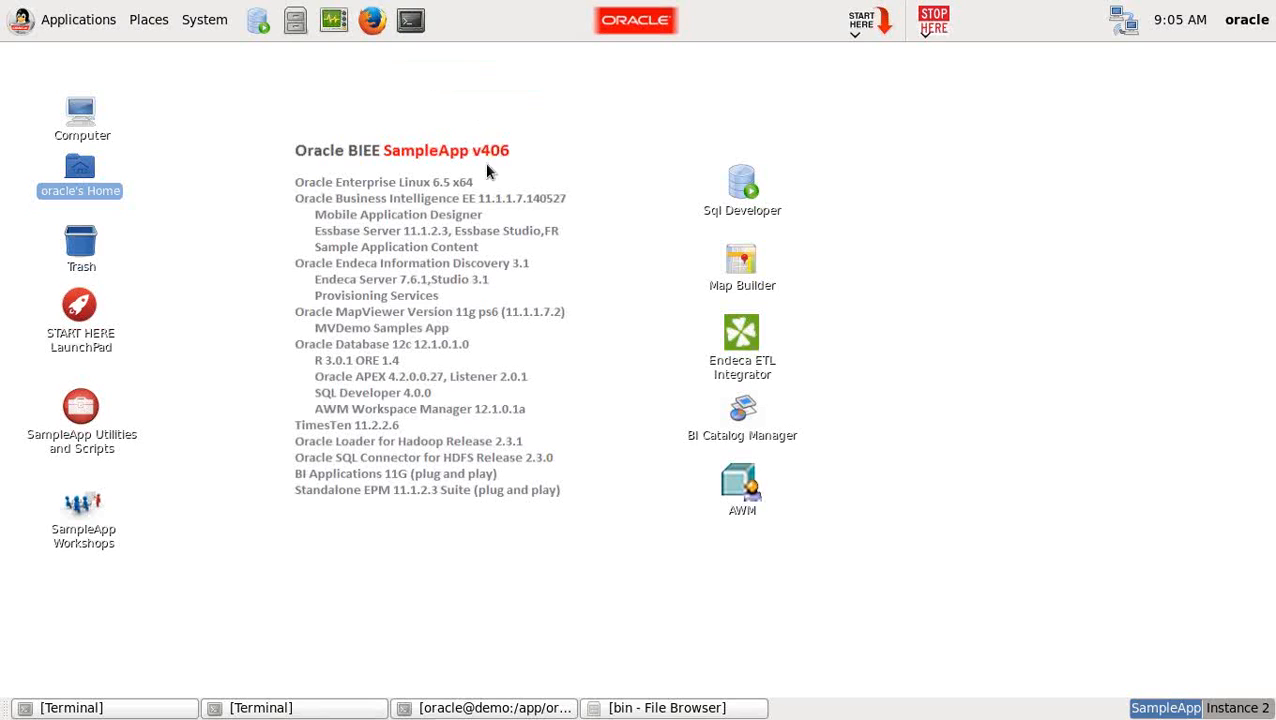
mouse_move(428, 210)
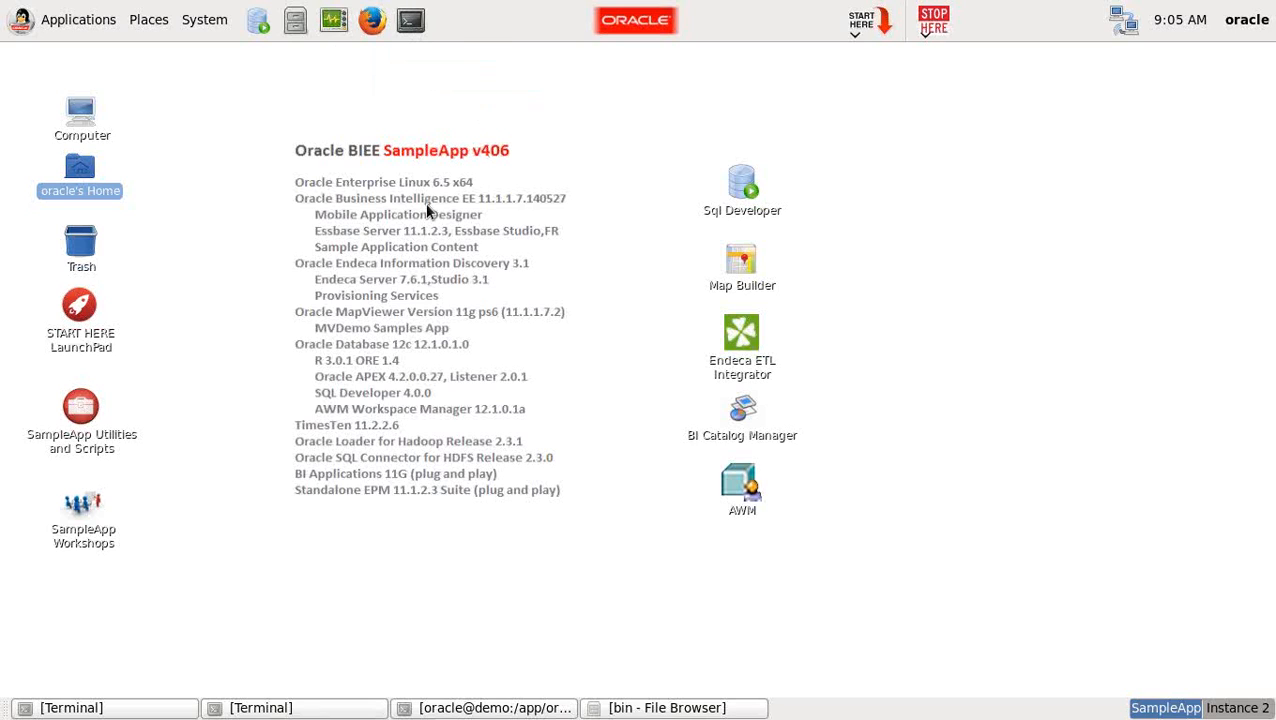
Launch Firefox from the top panel to reach the SampleApp launch page
click(371, 20)
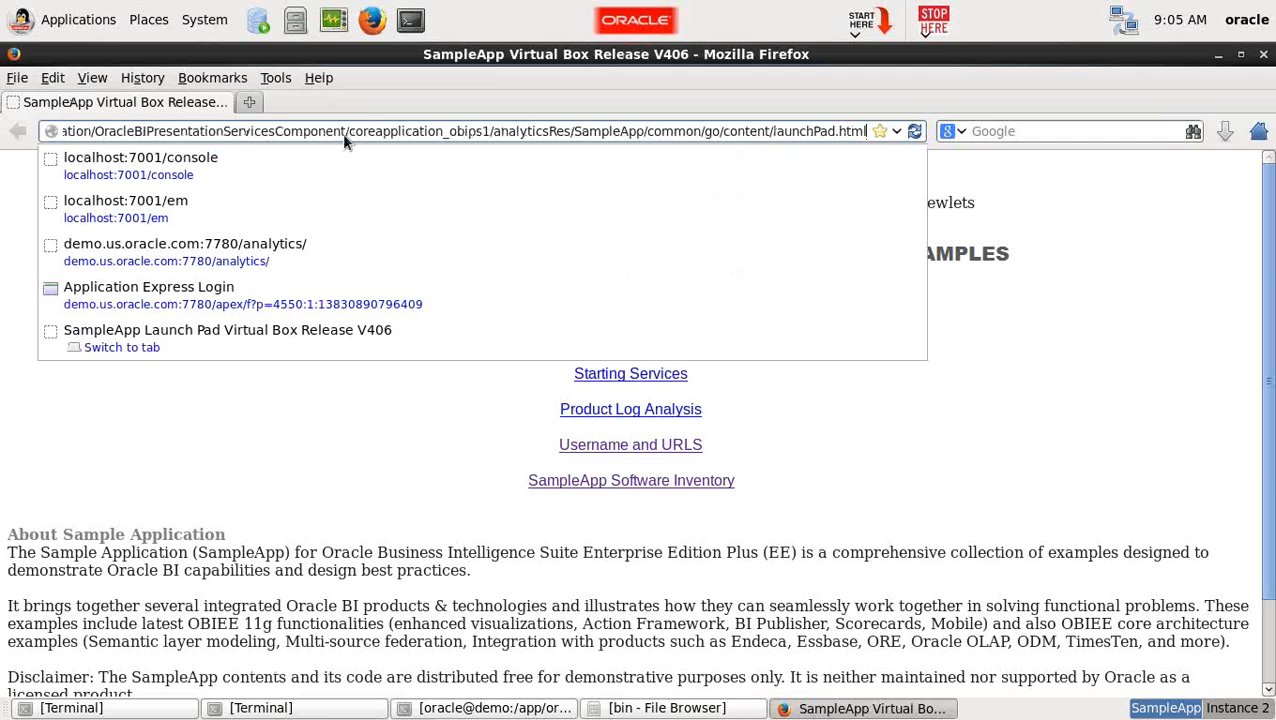
Load localhost:7001/em and log in to Enterprise Manager with the admin credentials
click(125, 200)
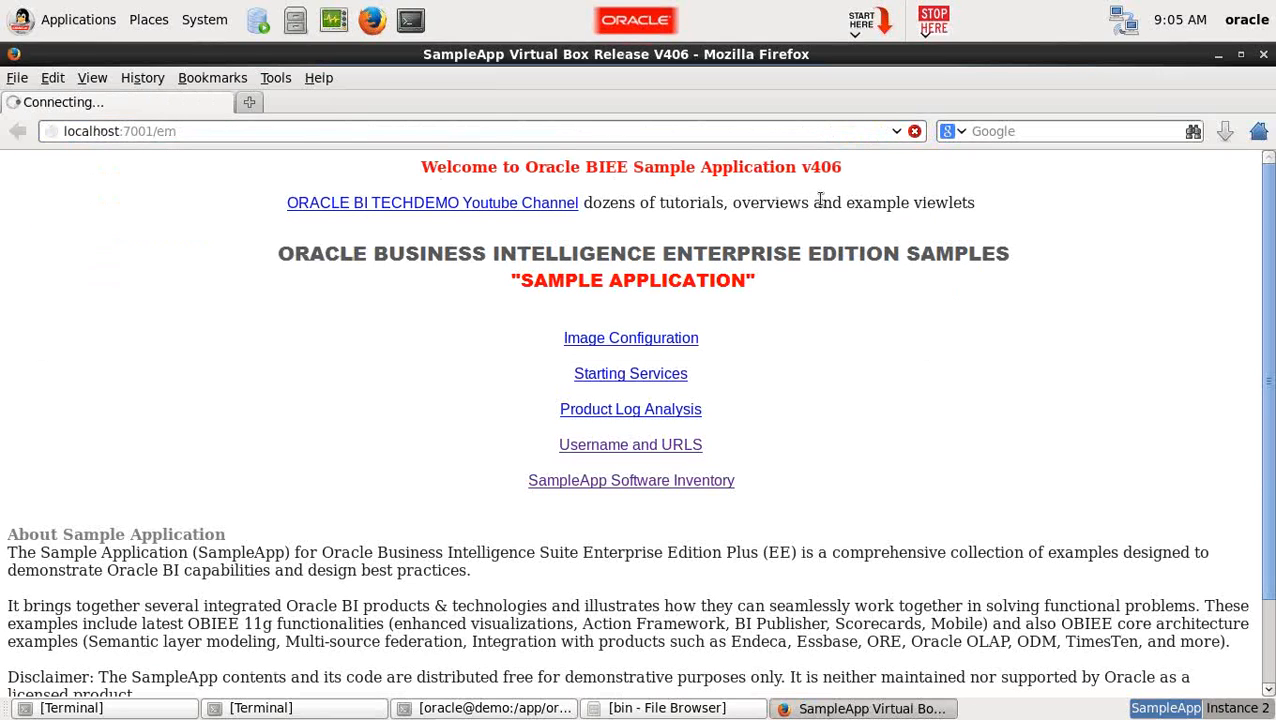
mouse_move(1170, 8)
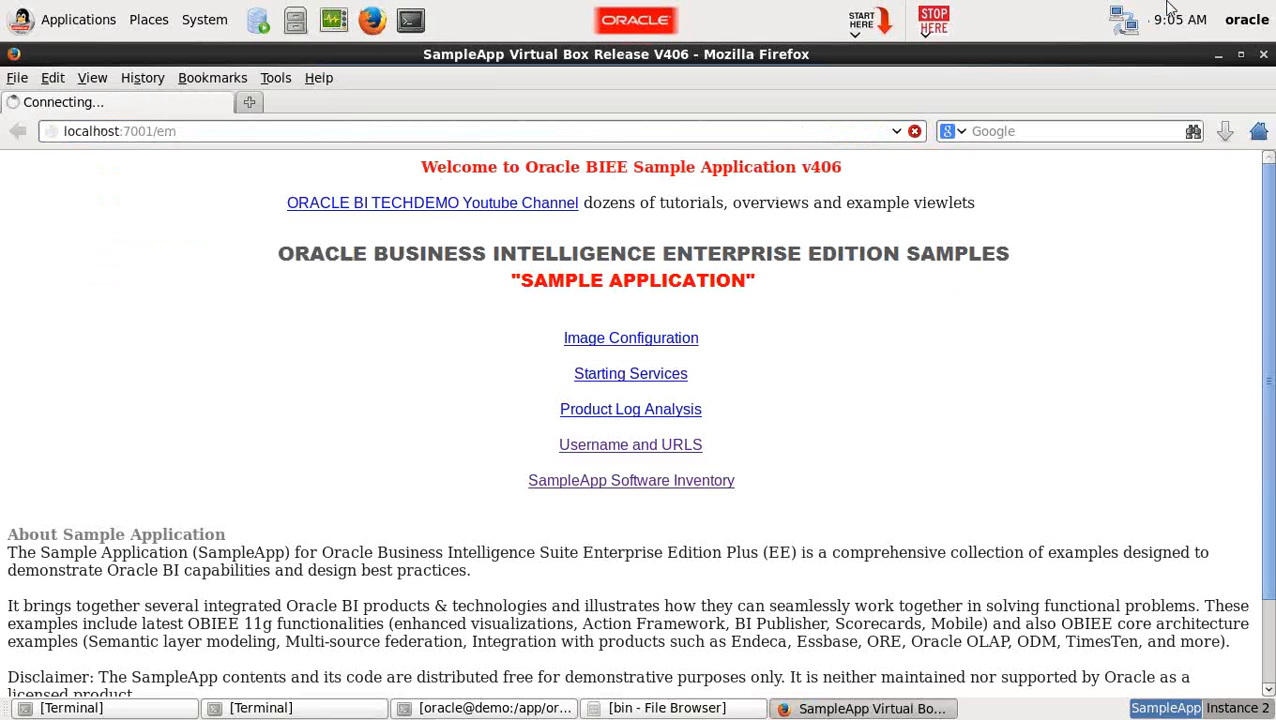
mouse_move(1258, 33)
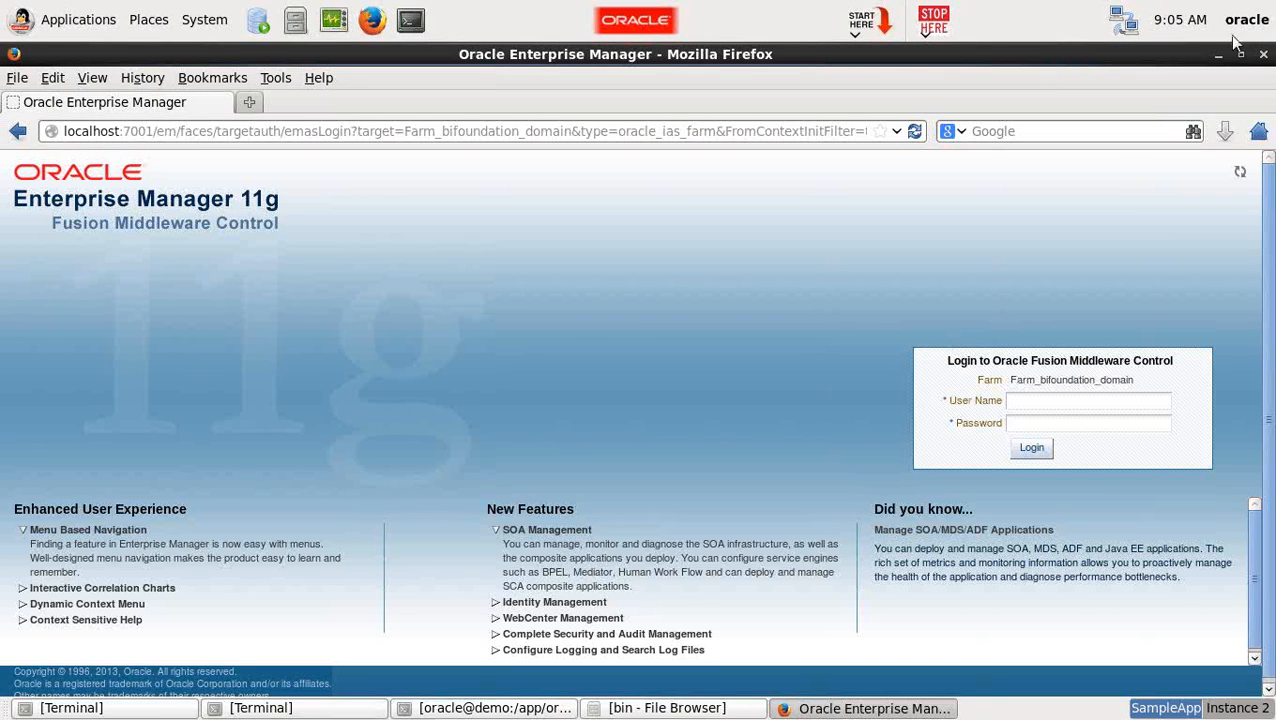
click(1088, 400)
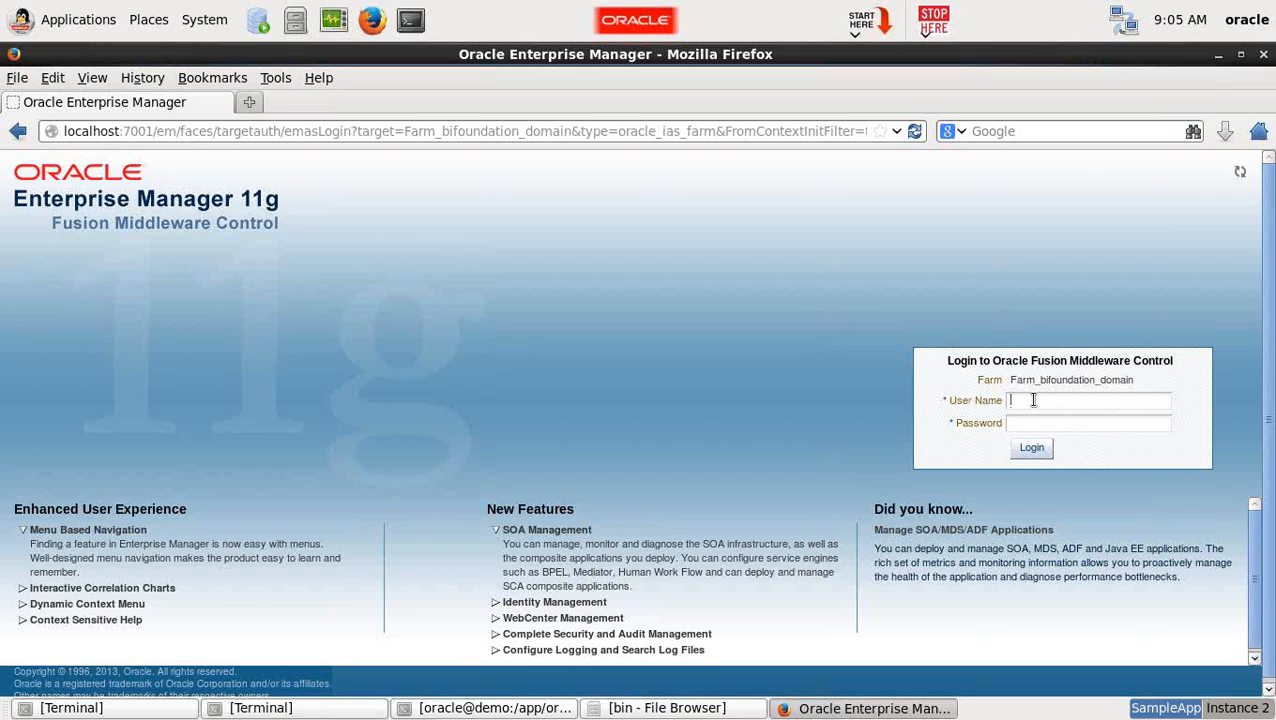
click(1031, 448)
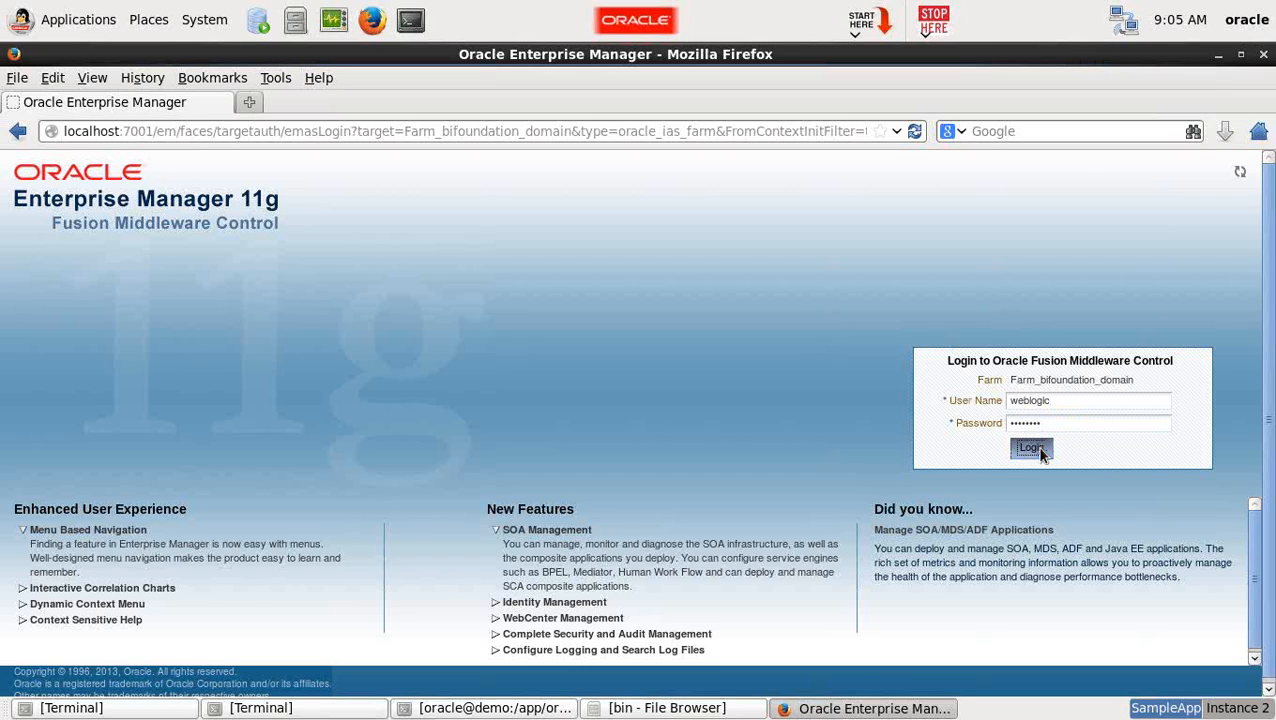
click(1030, 448)
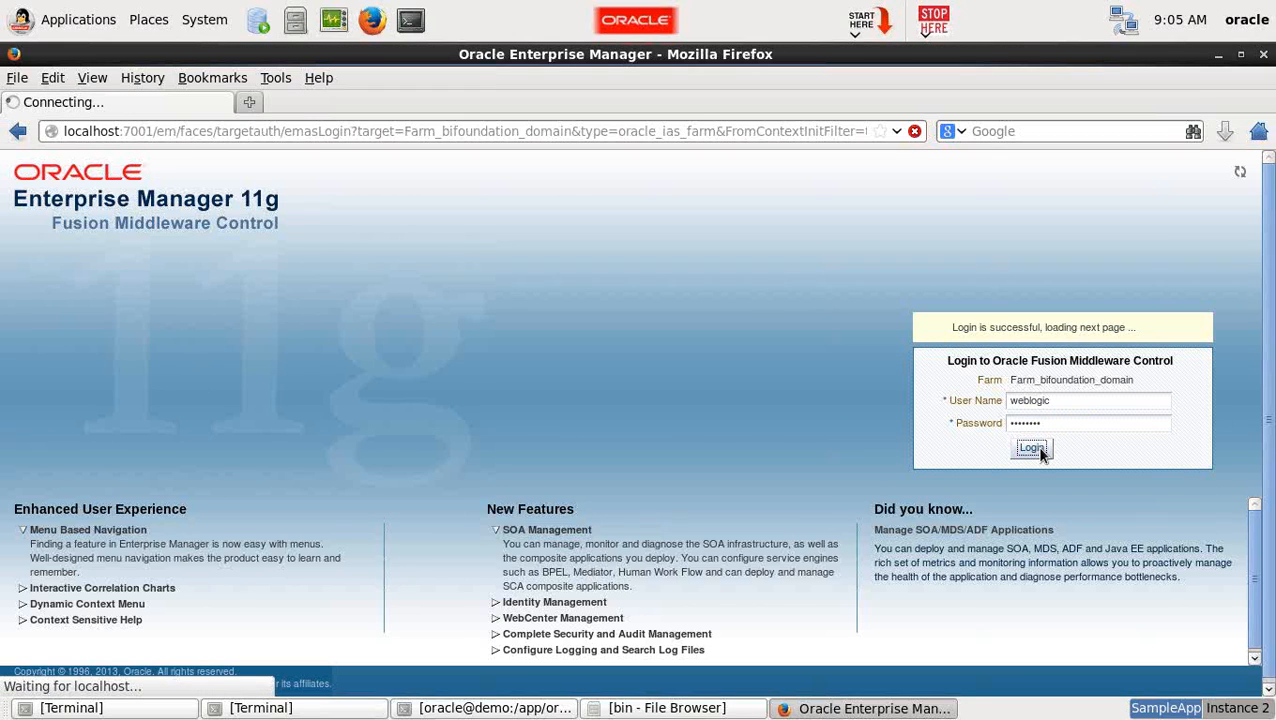
Select bifoundation_domain under WebLogic Domain and open its context menu toward Security
click(1031, 448)
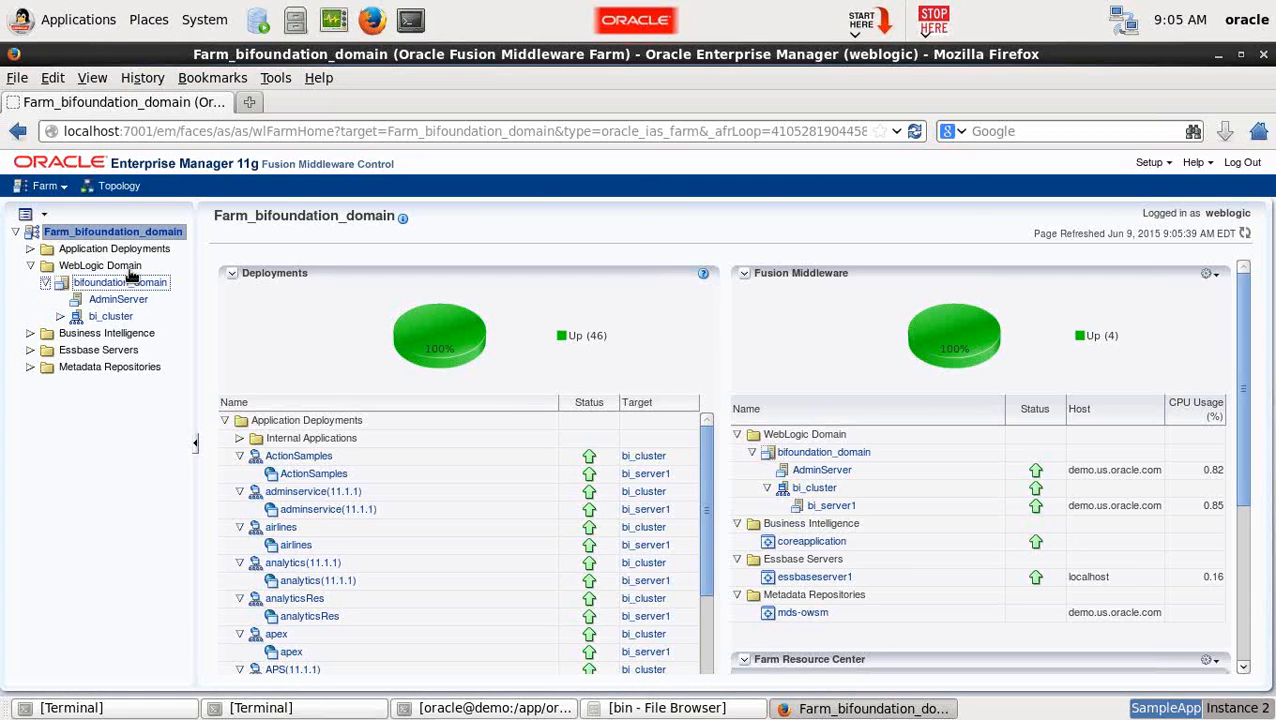
right_click(120, 282)
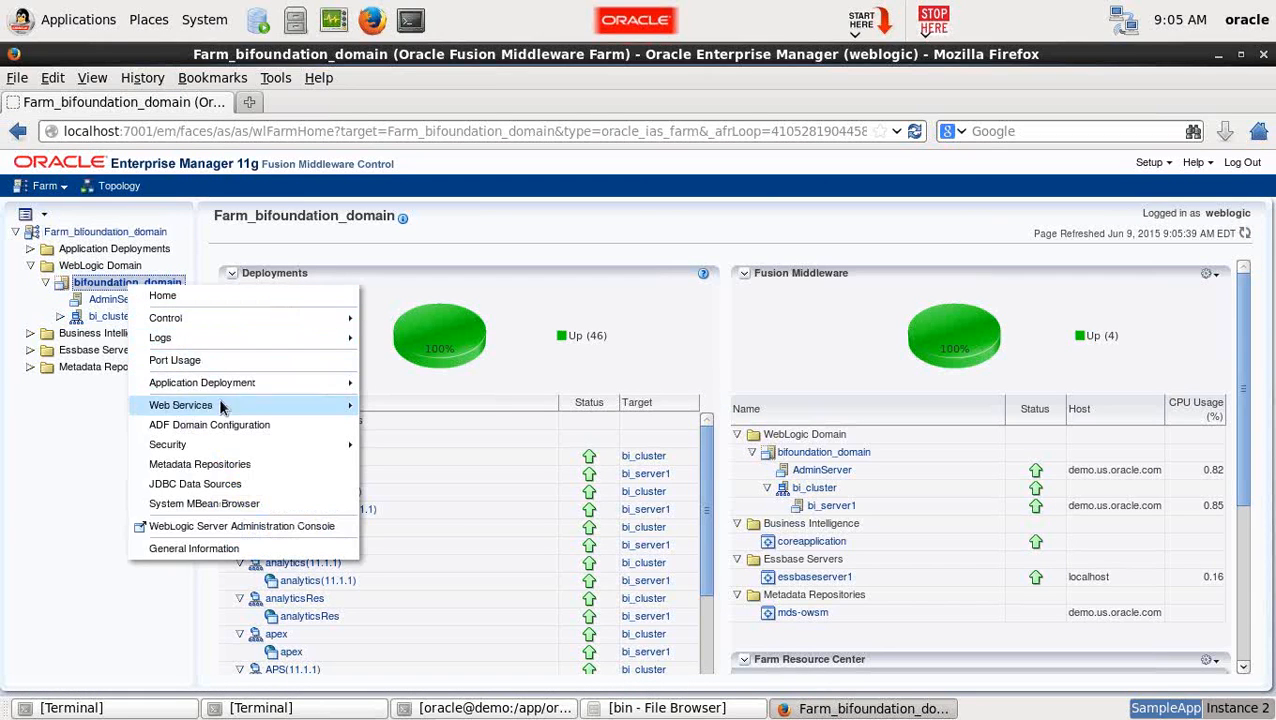
mouse_move(167, 444)
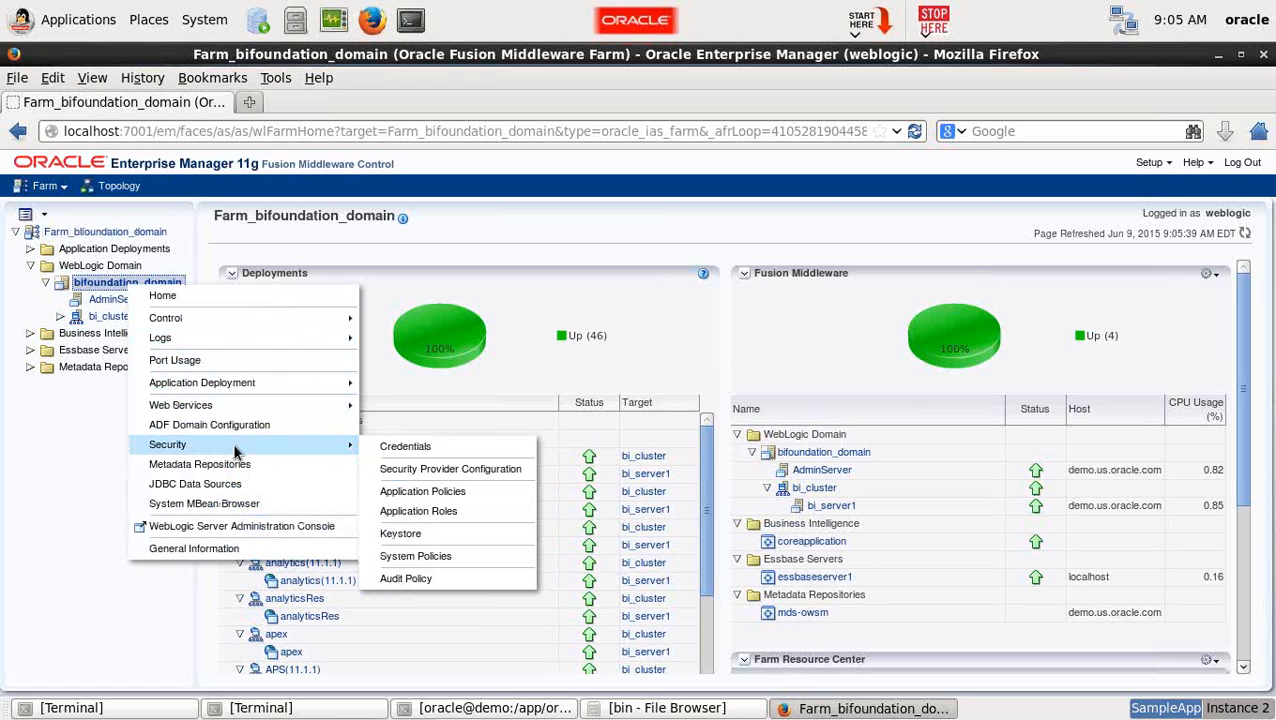
mouse_move(428, 460)
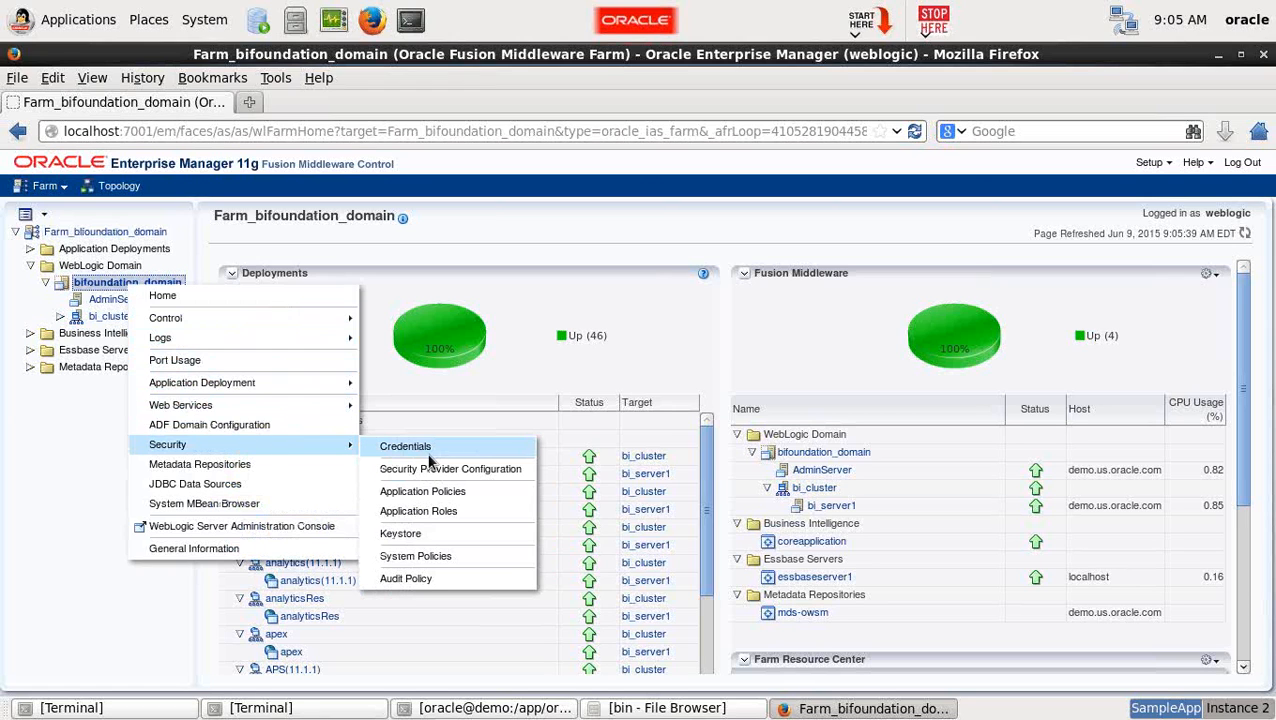
Open Security > Credentials and expand oracle.bi.actions and oracle.bi.enterprise to view repository entries
click(405, 446)
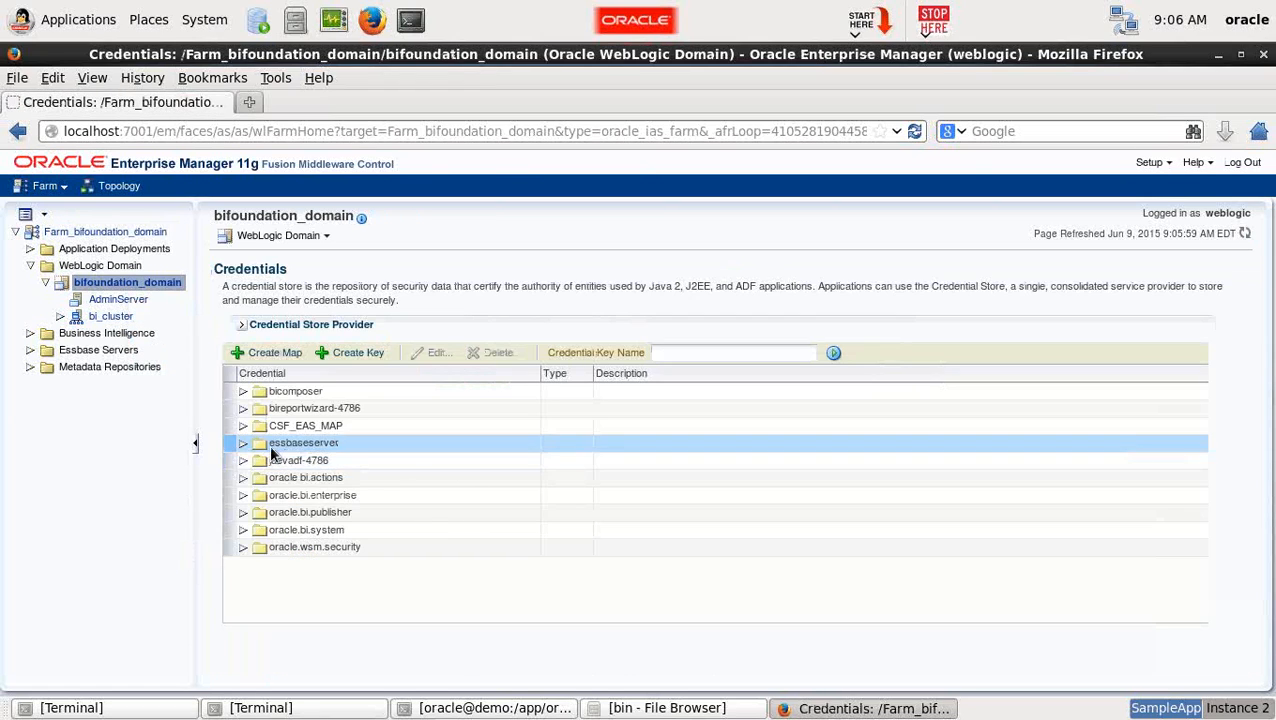
click(305, 477)
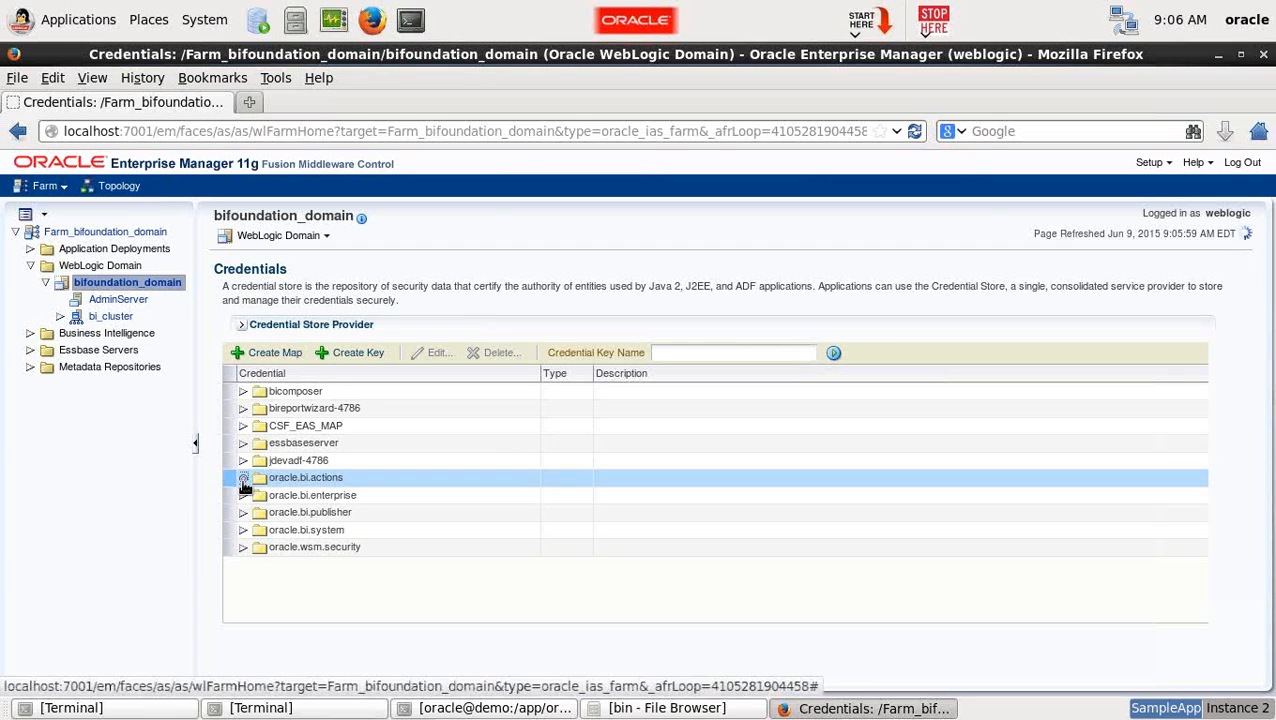
click(243, 477)
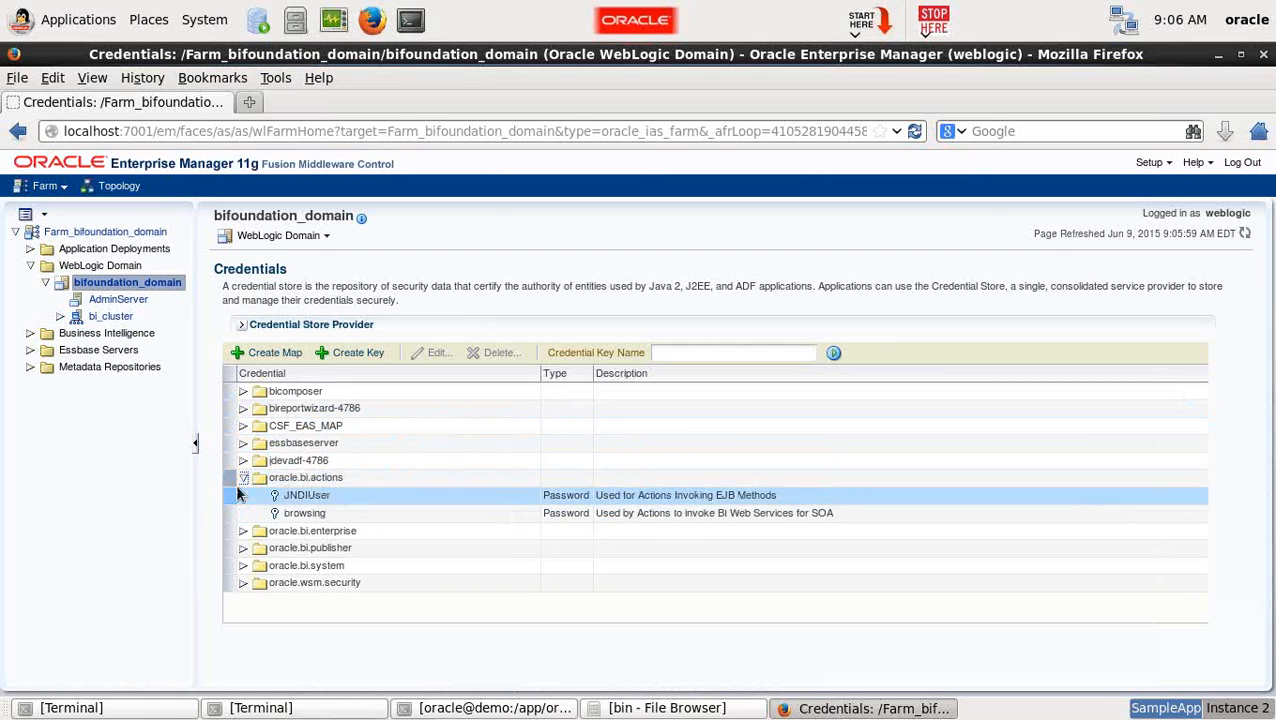
click(312, 530)
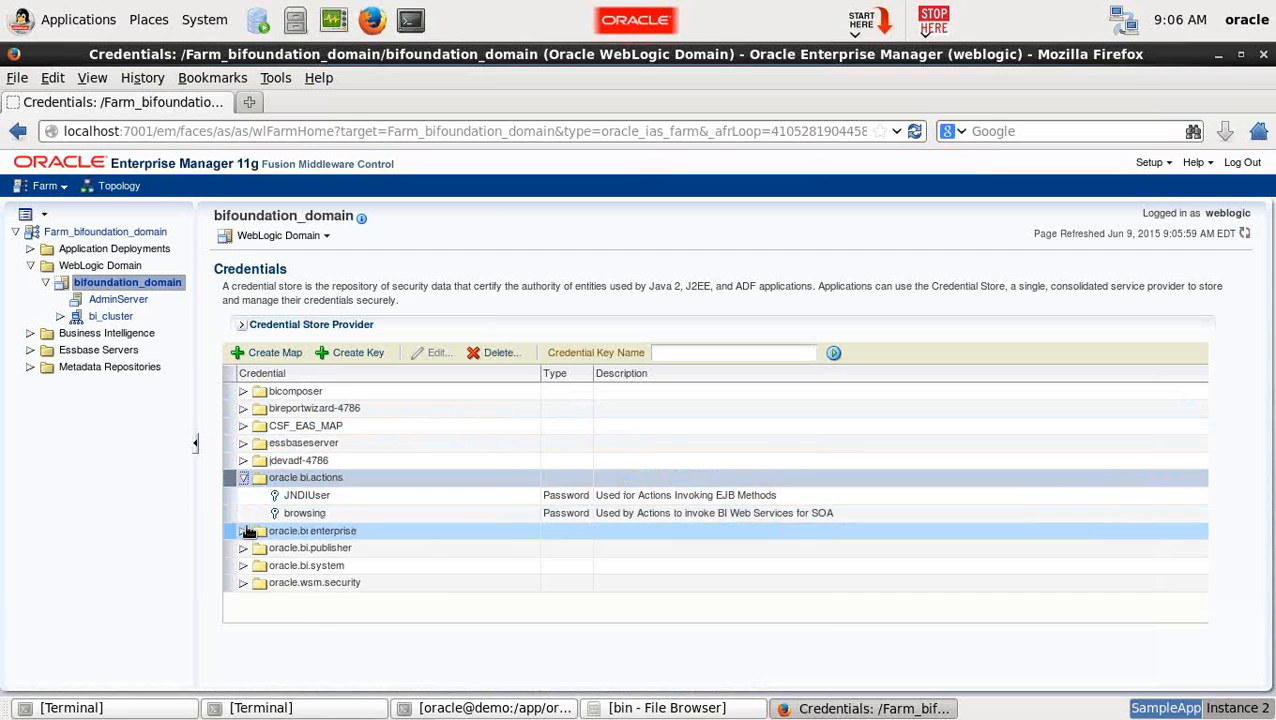
click(243, 521)
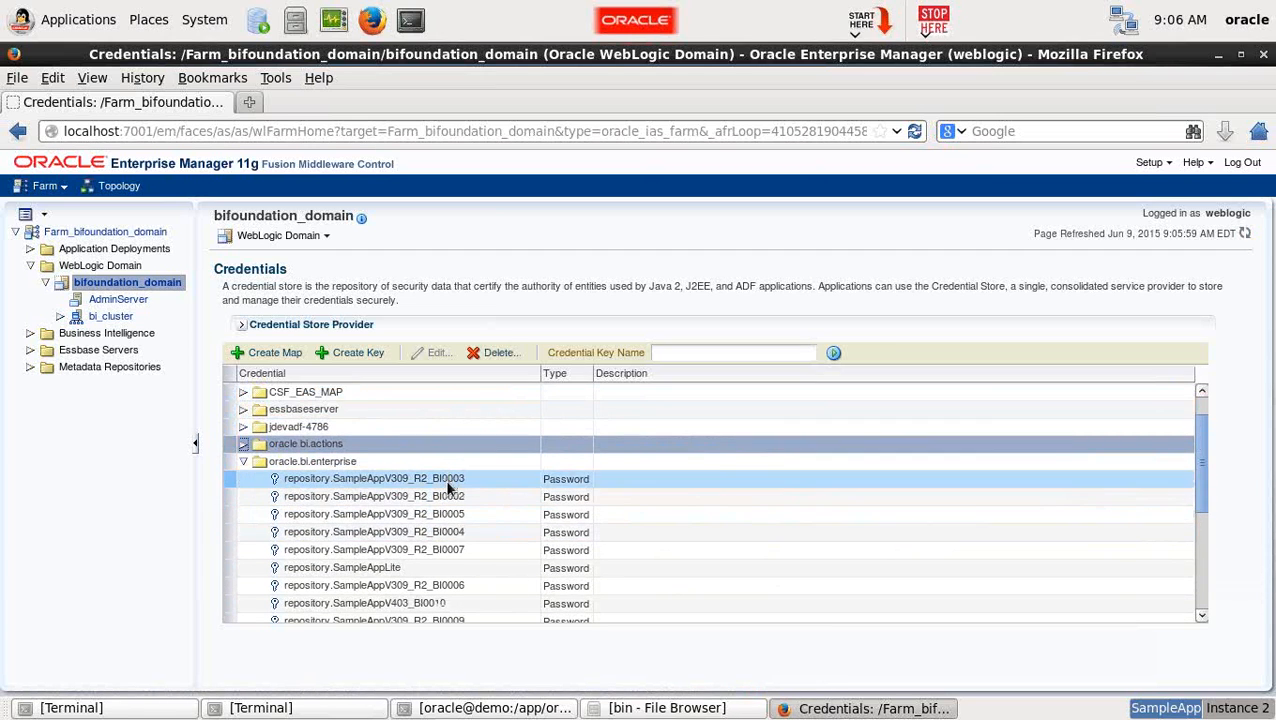
scroll(down, 3)
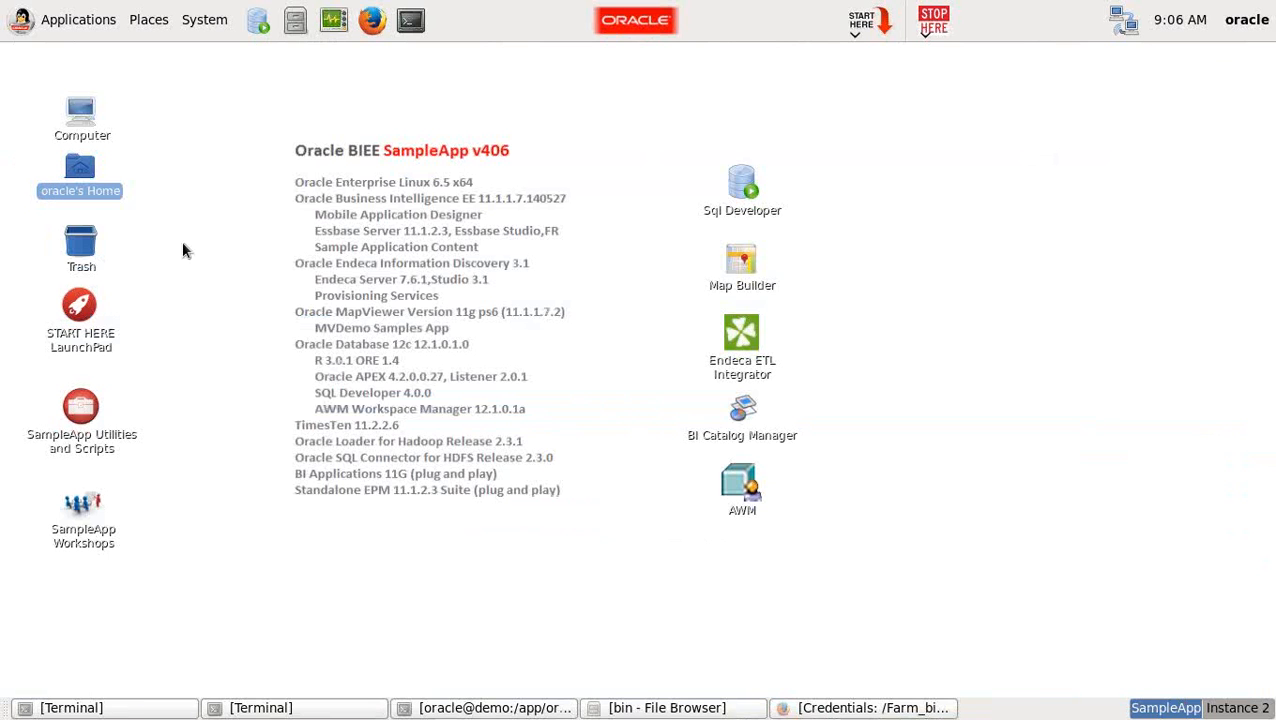
Open a terminal in the Desktop folder from the desktop's right-click menu
right_click(184, 250)
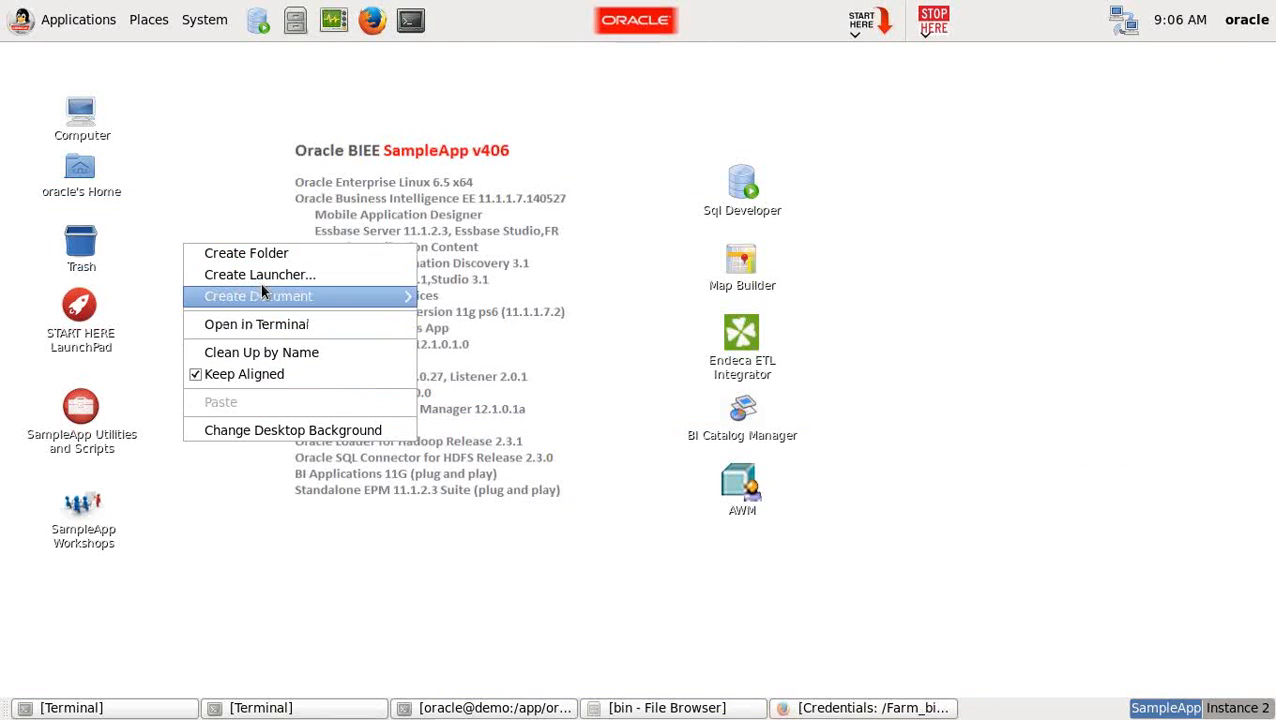
click(256, 324)
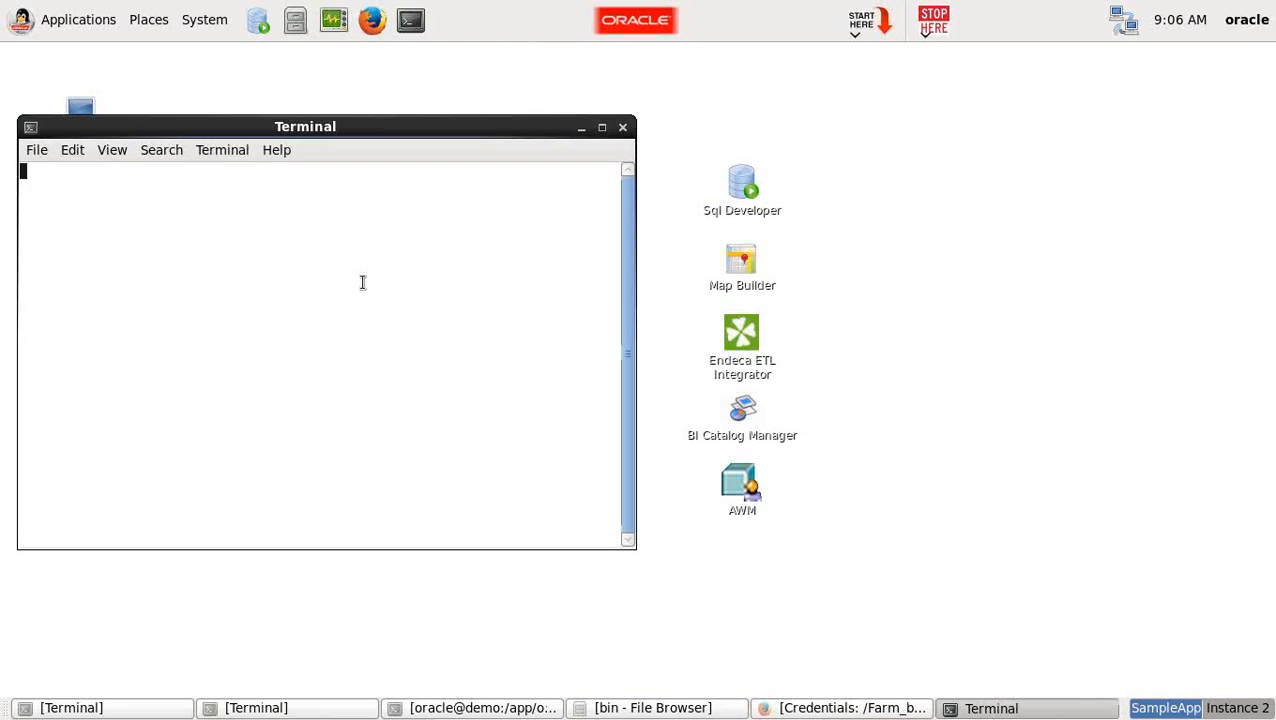
key(Return)
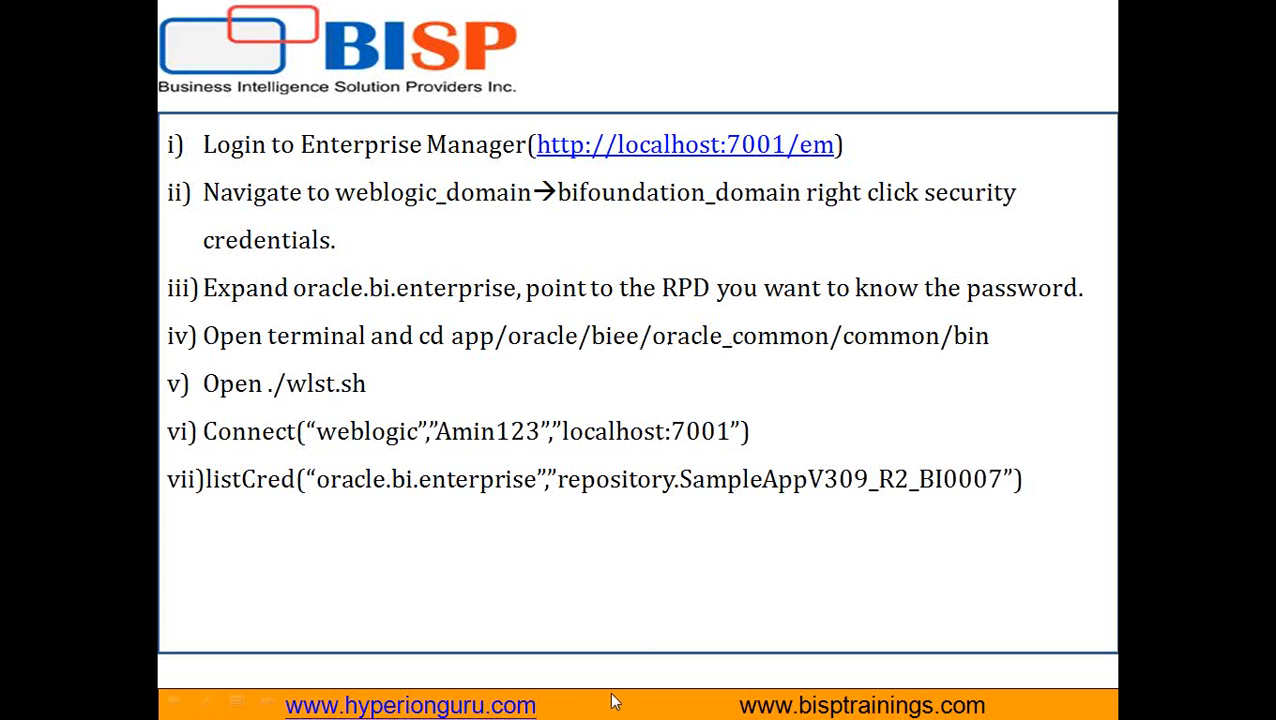
click(18, 700)
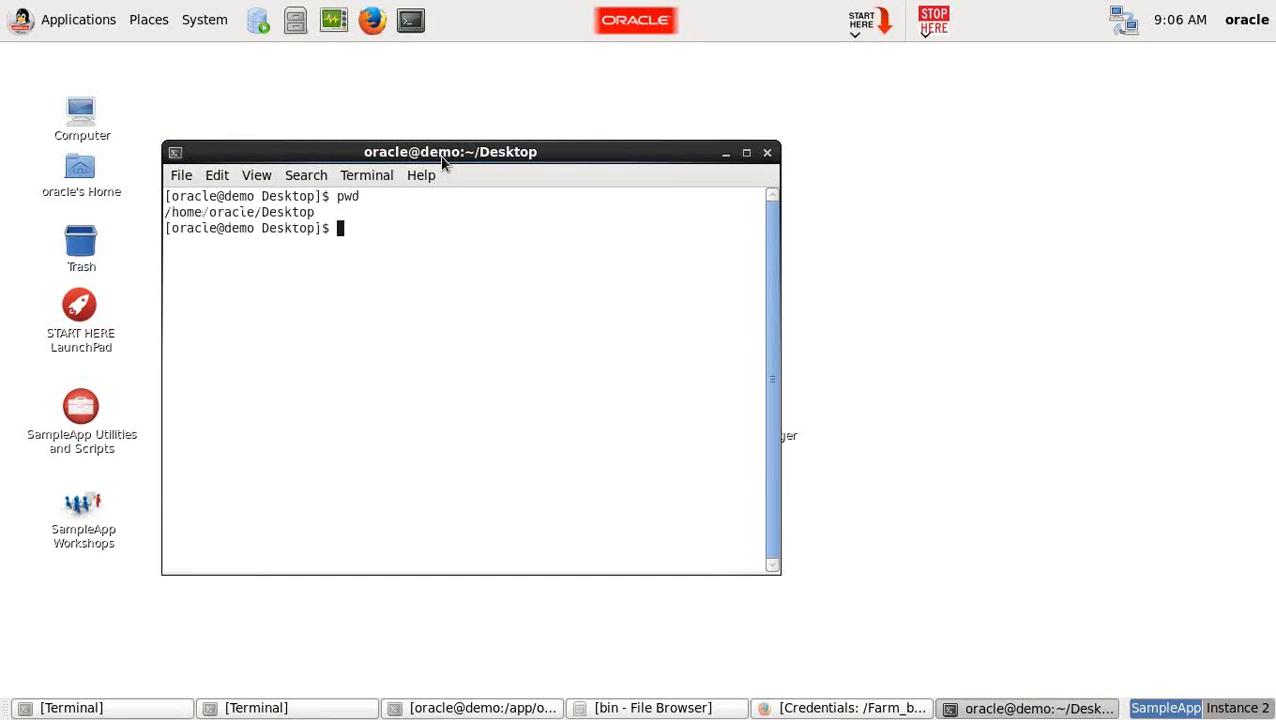
Change directory into /app/oracle and then into biee
text(cd)
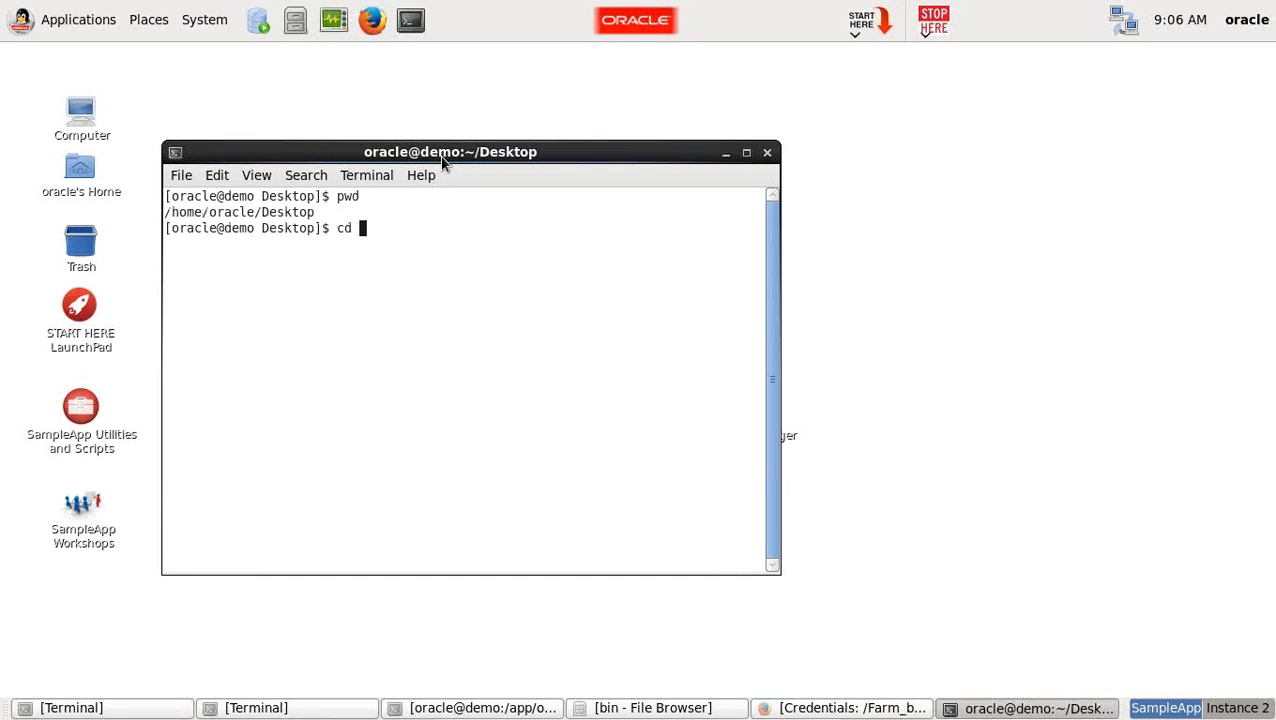
text(/app/ora)
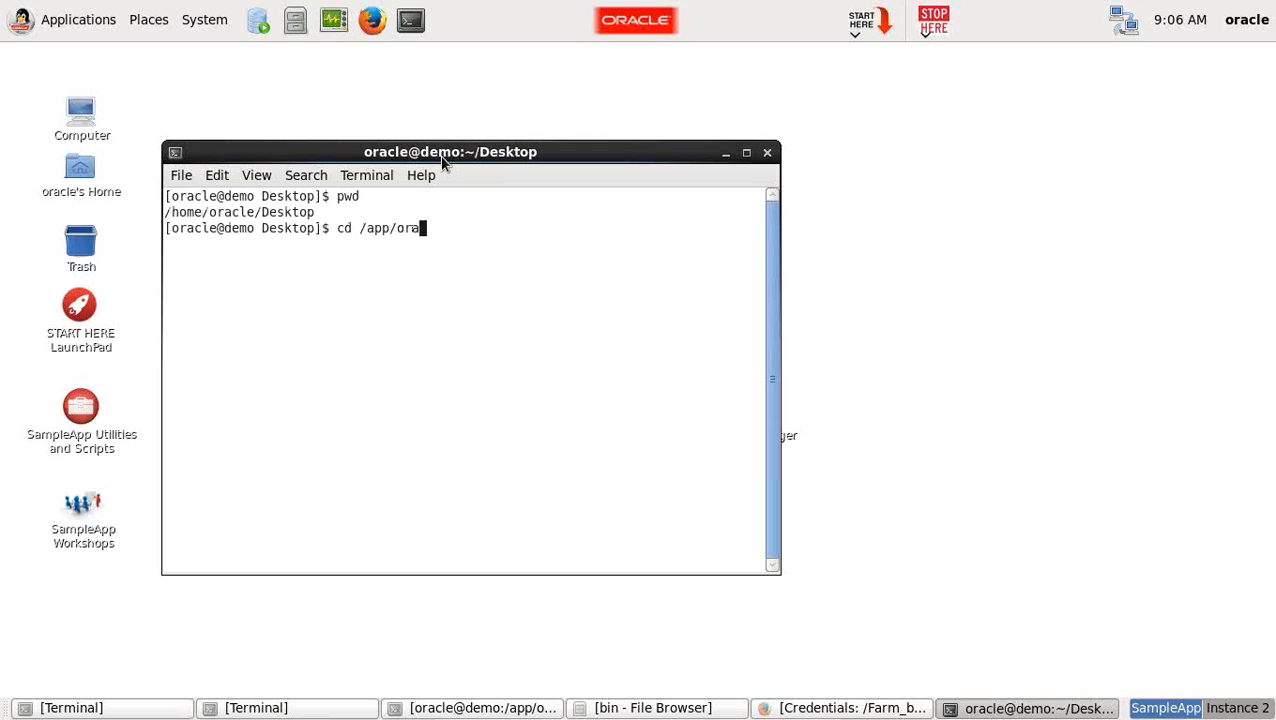
key(Return)
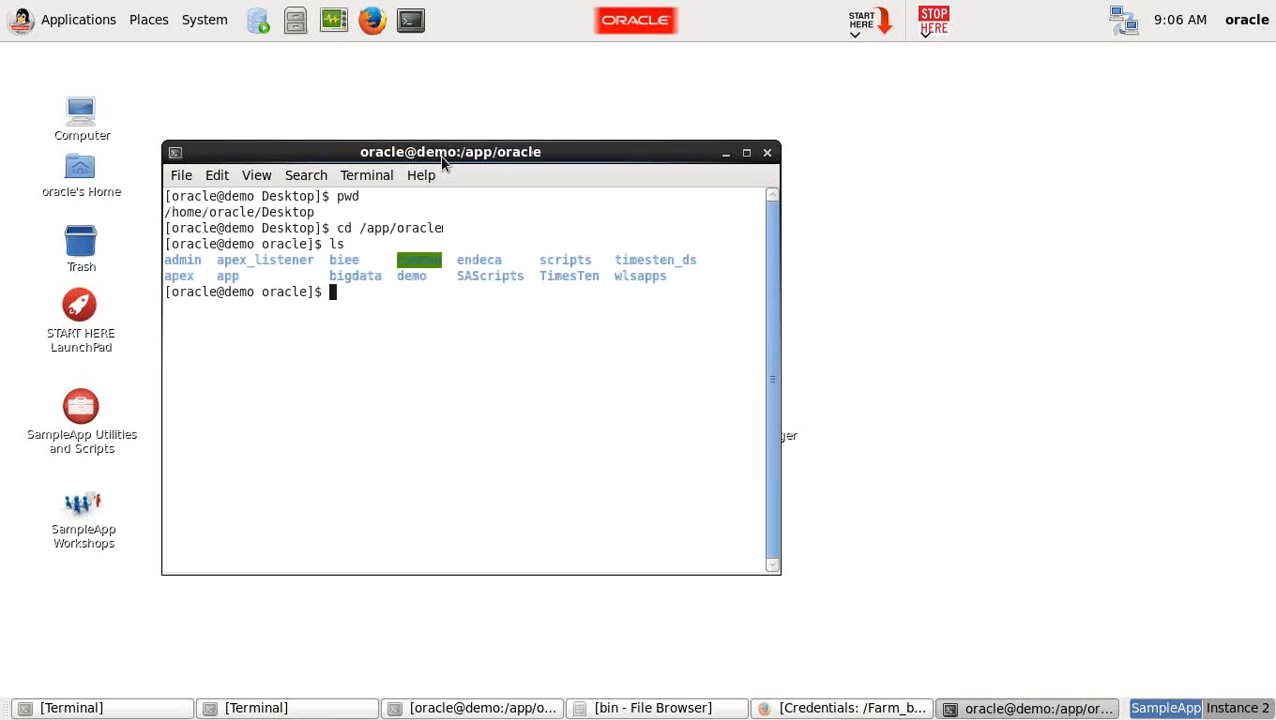
text(cd)
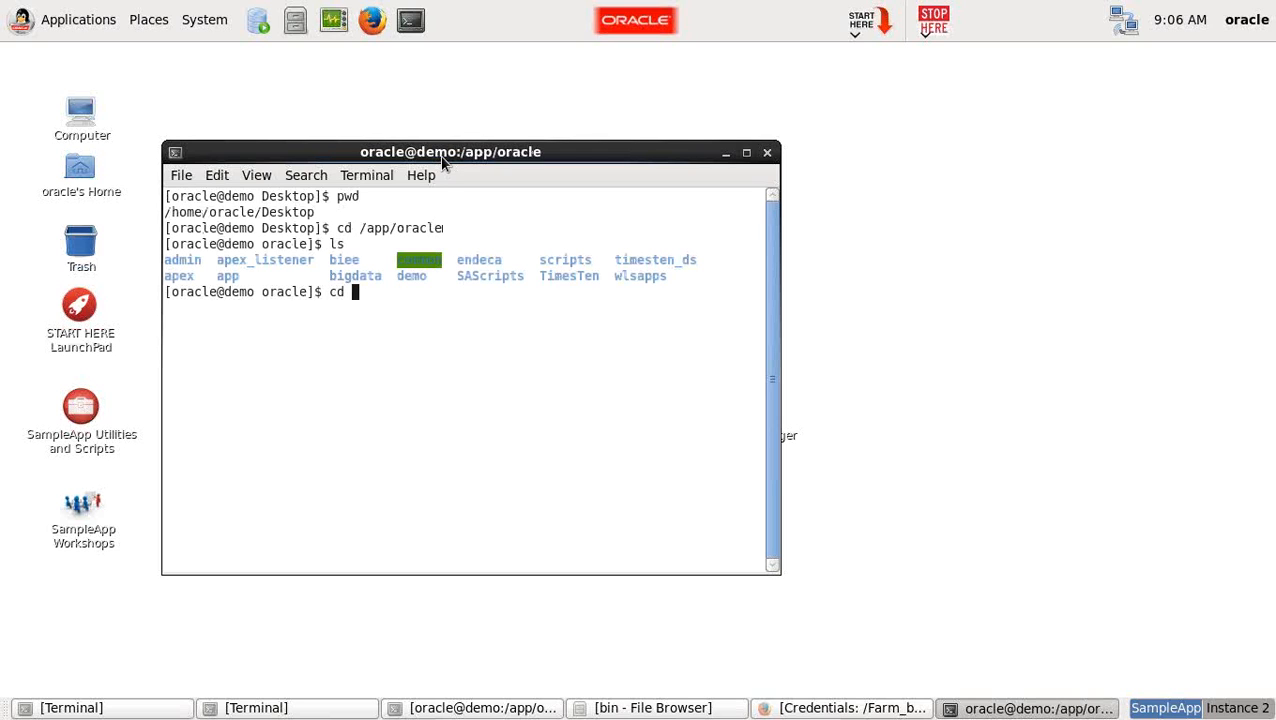
text(bi)
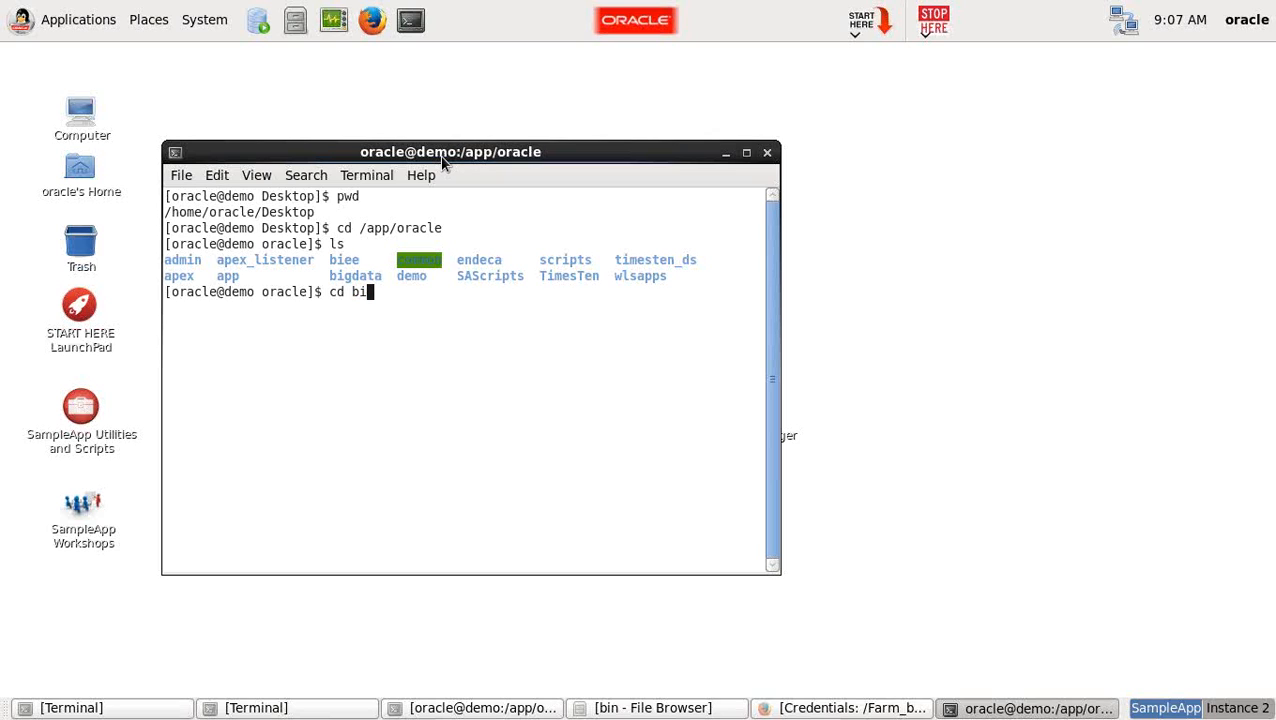
key(Return)
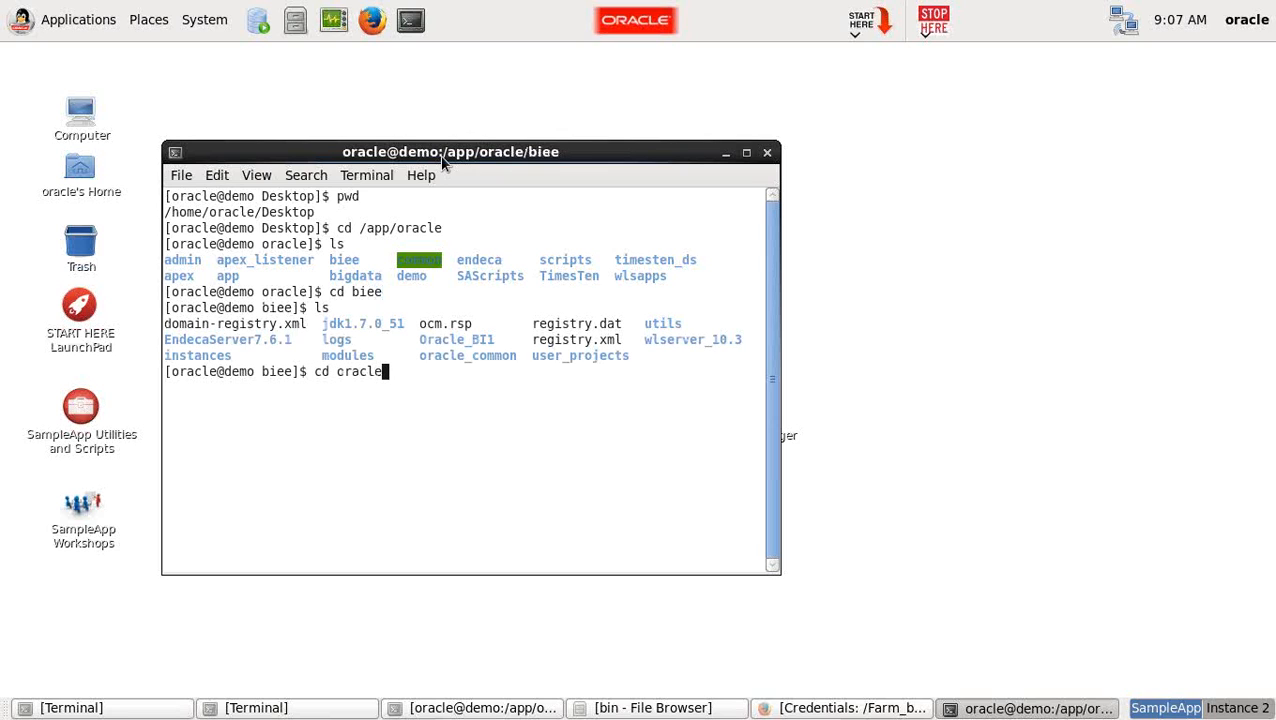
Descend through oracle_common and common into the bin folder
text(_co)
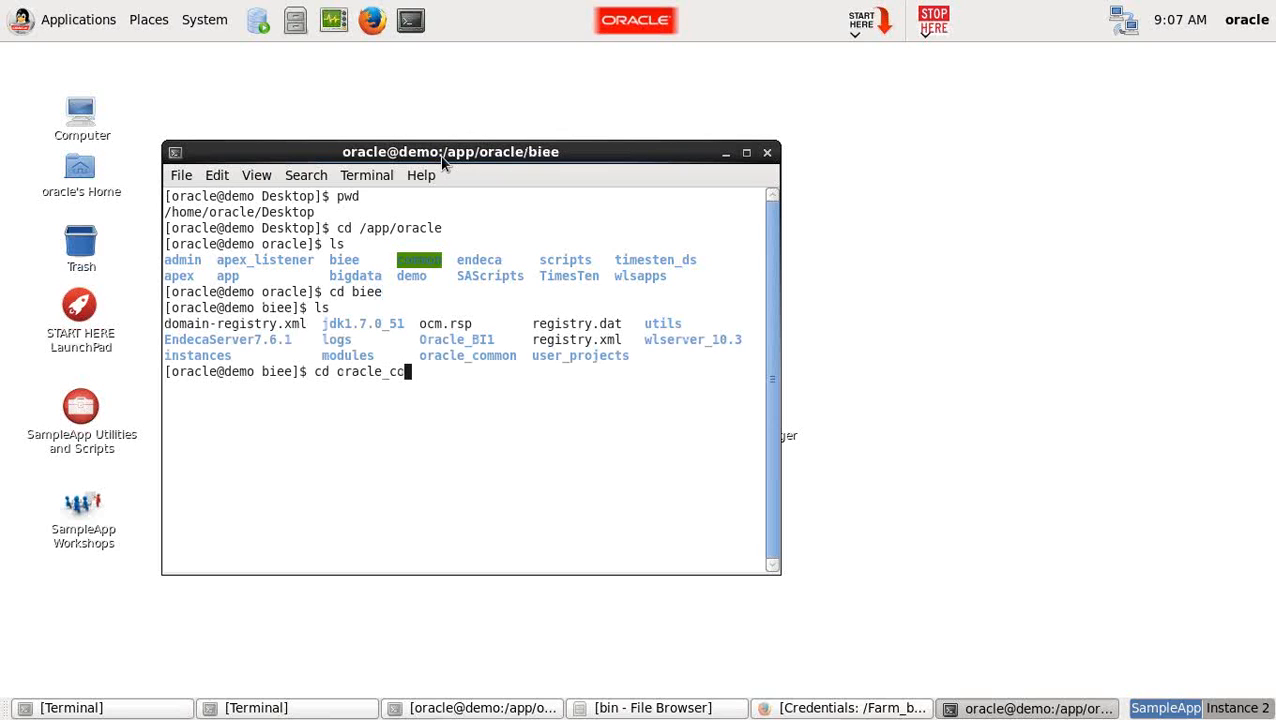
key(Return)
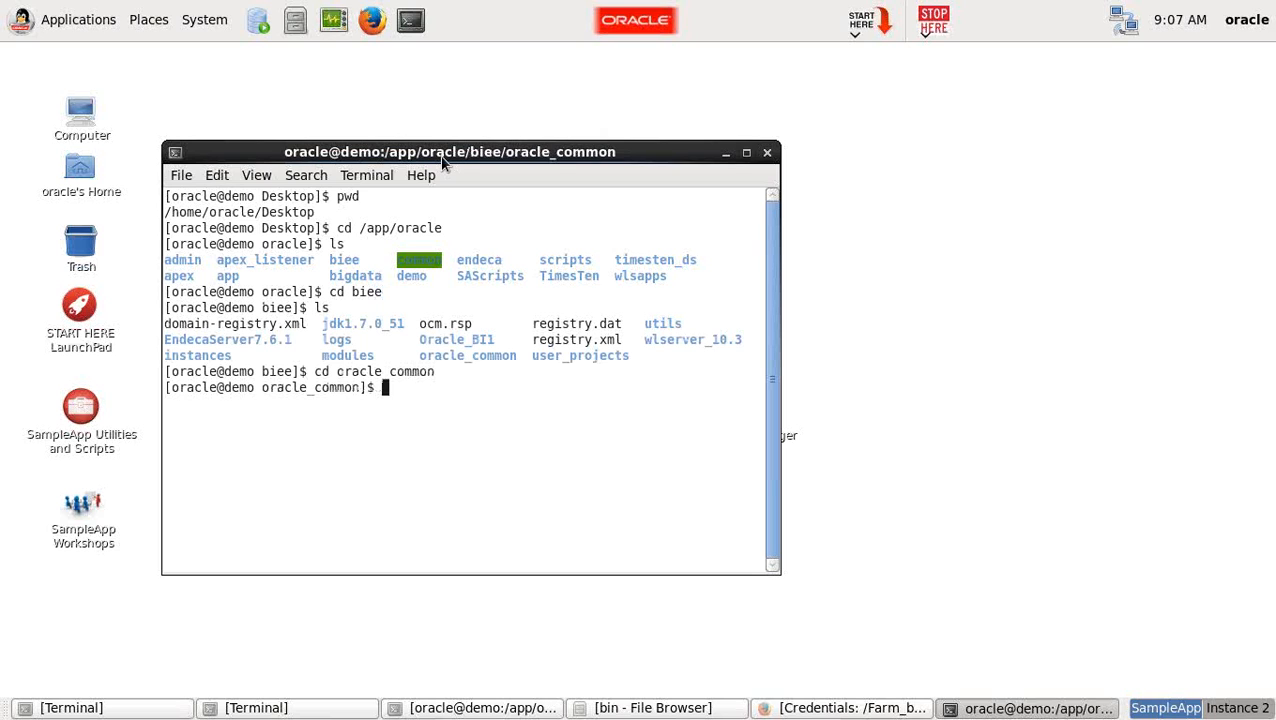
text(or)
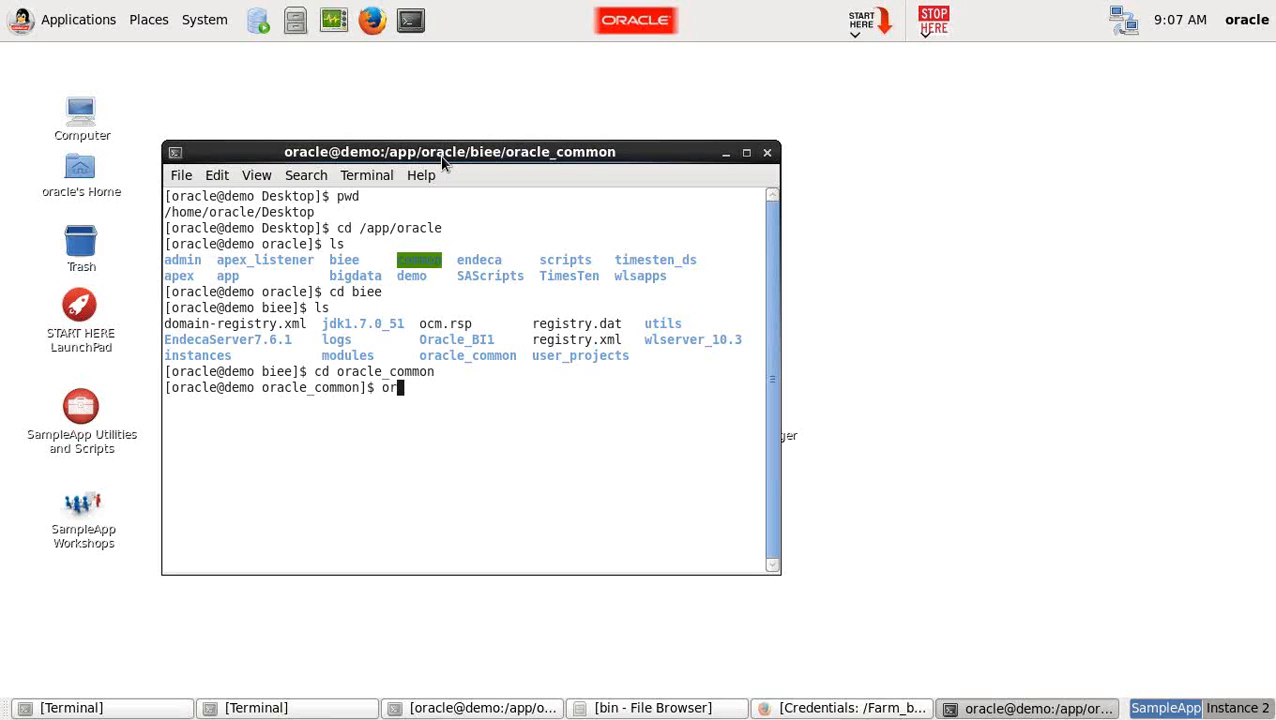
text(cd common)
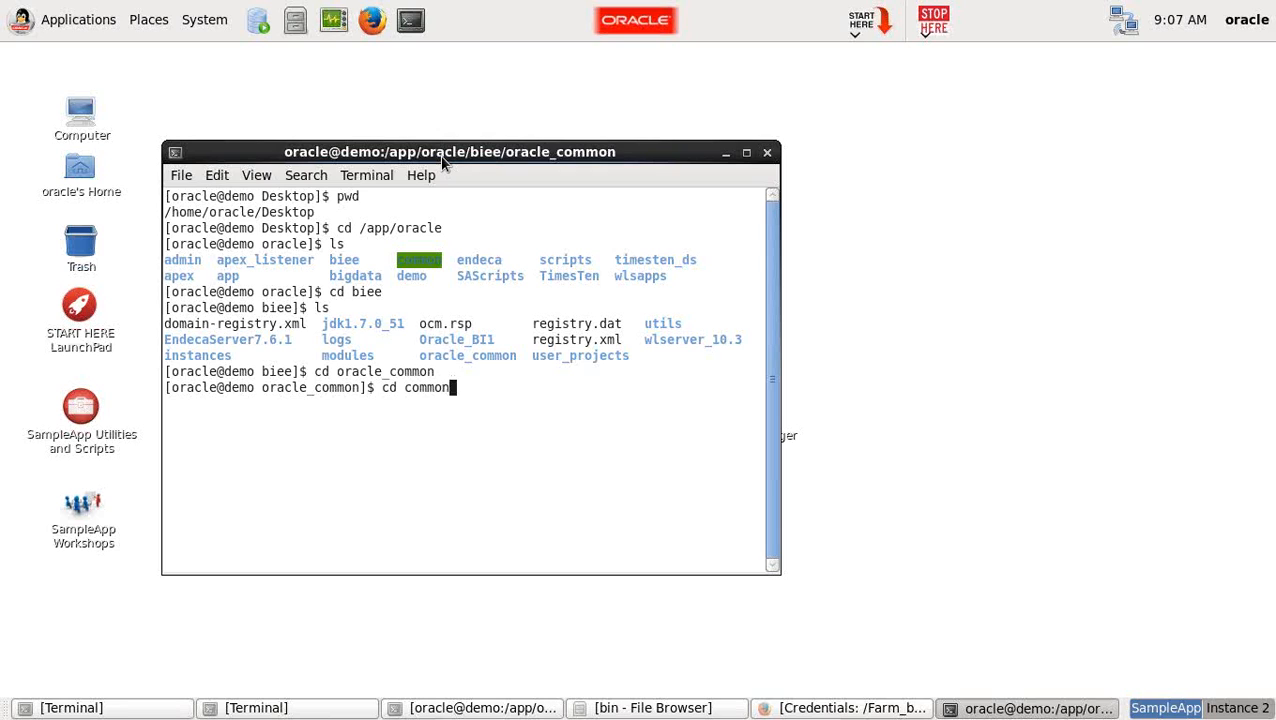
key(Return)
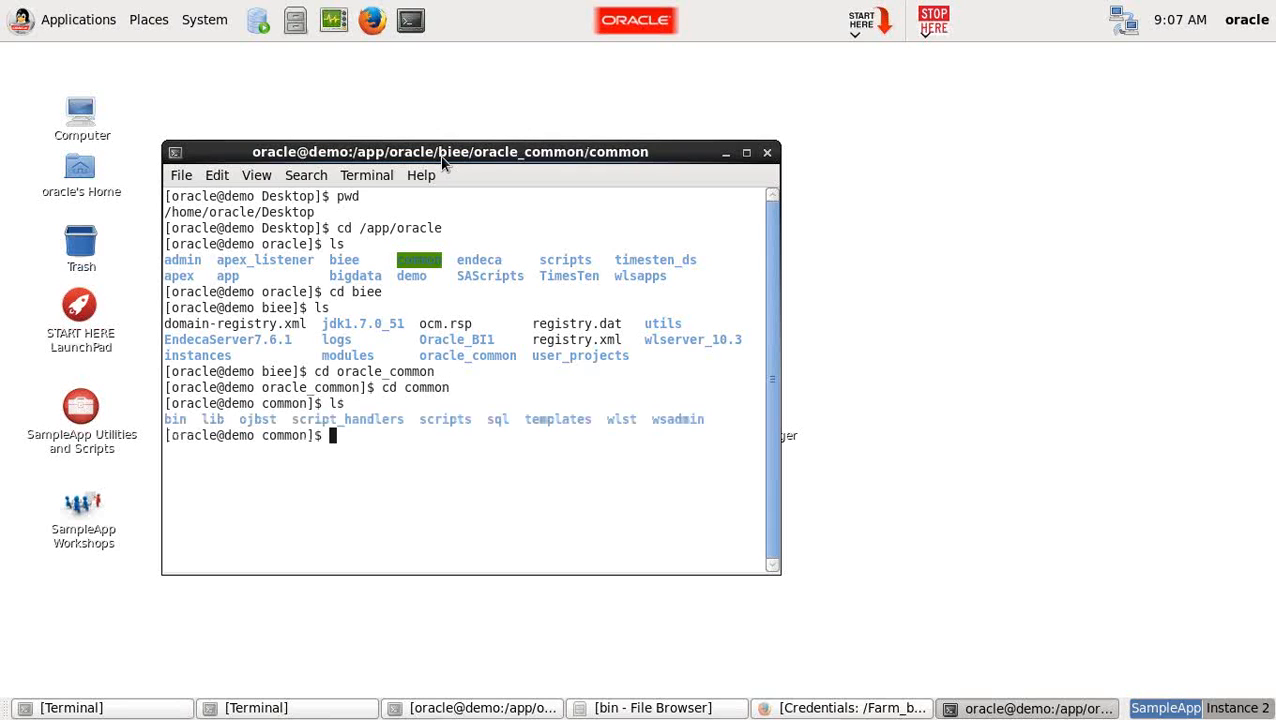
text(cd bi)
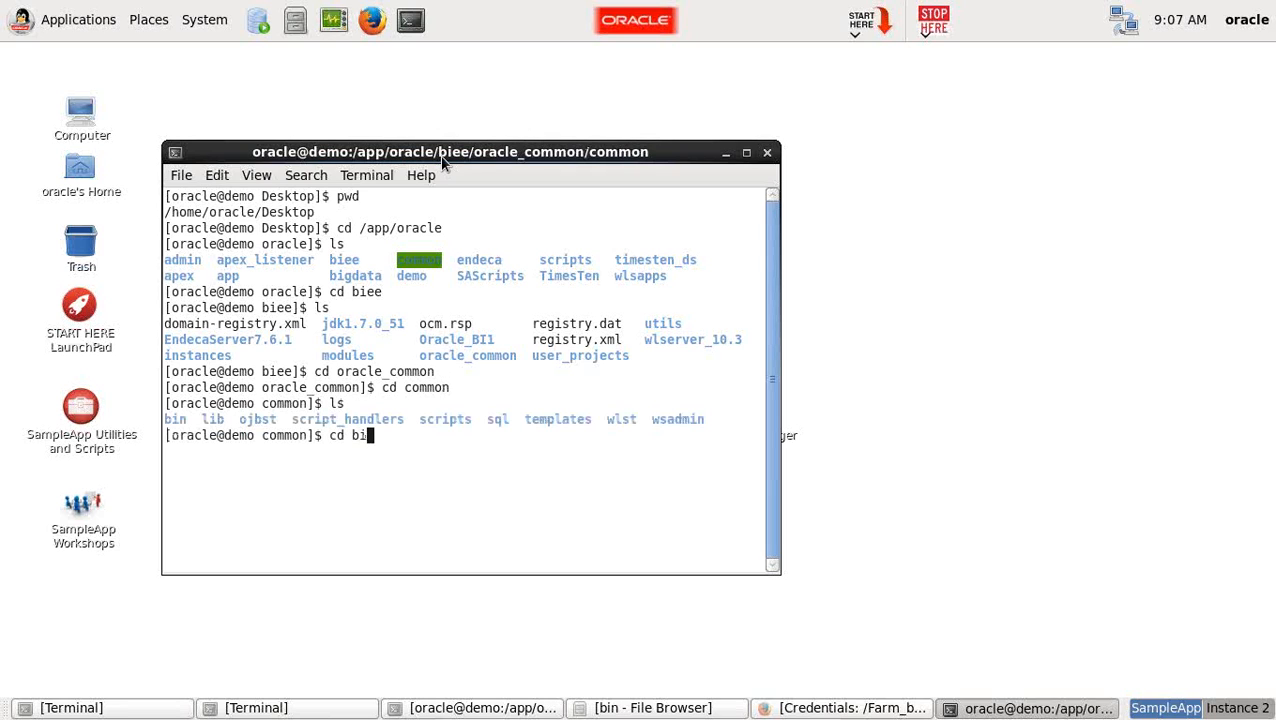
key(Return)
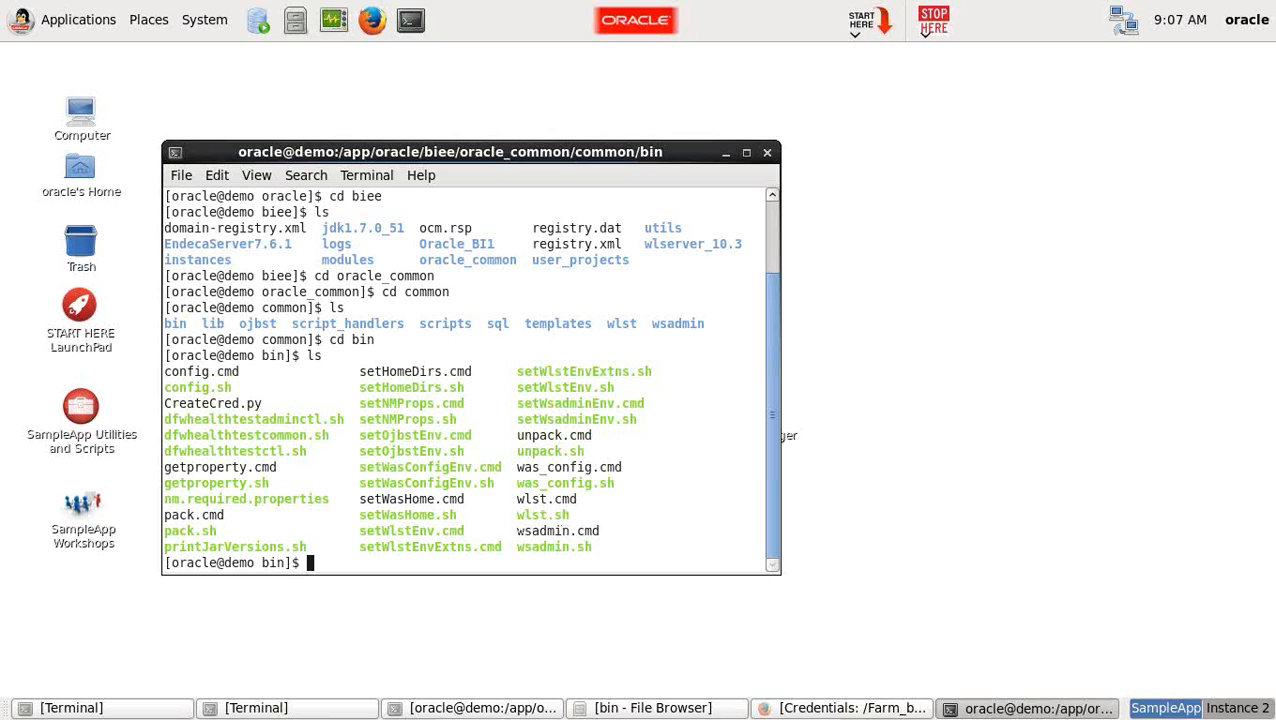
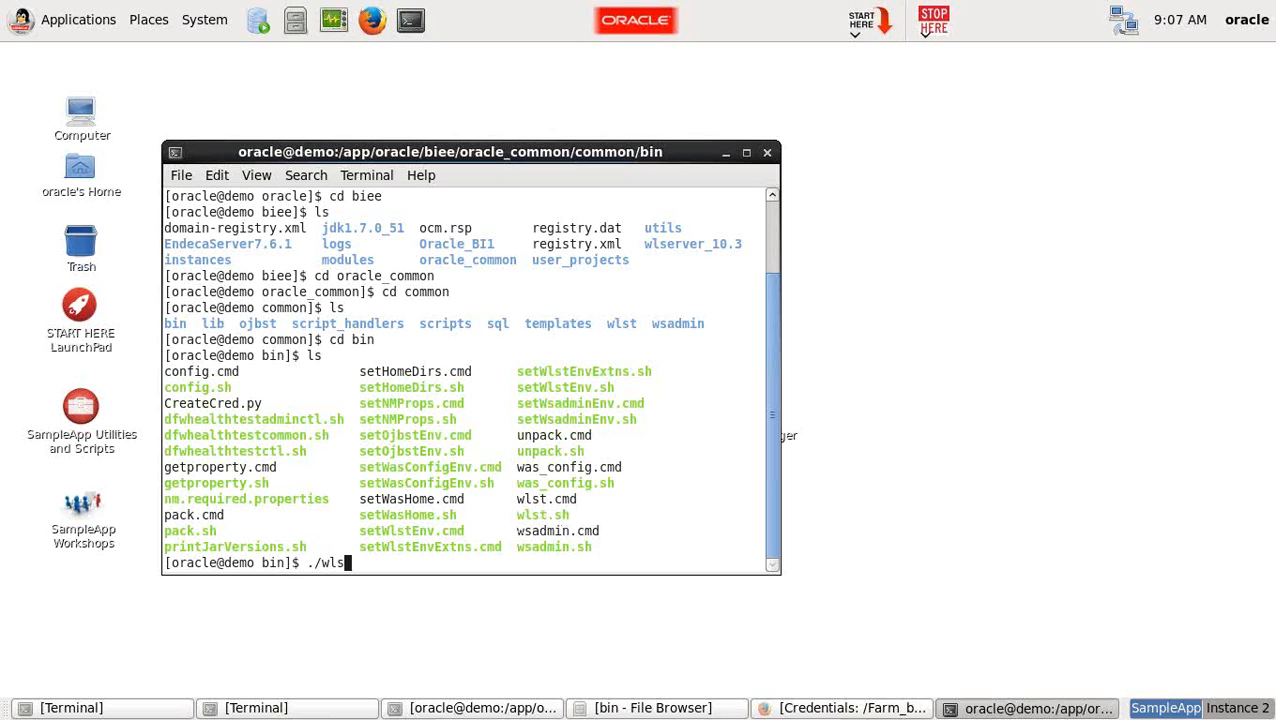
Run ./wlst.sh to start WLST at the offline prompt
key(Return)
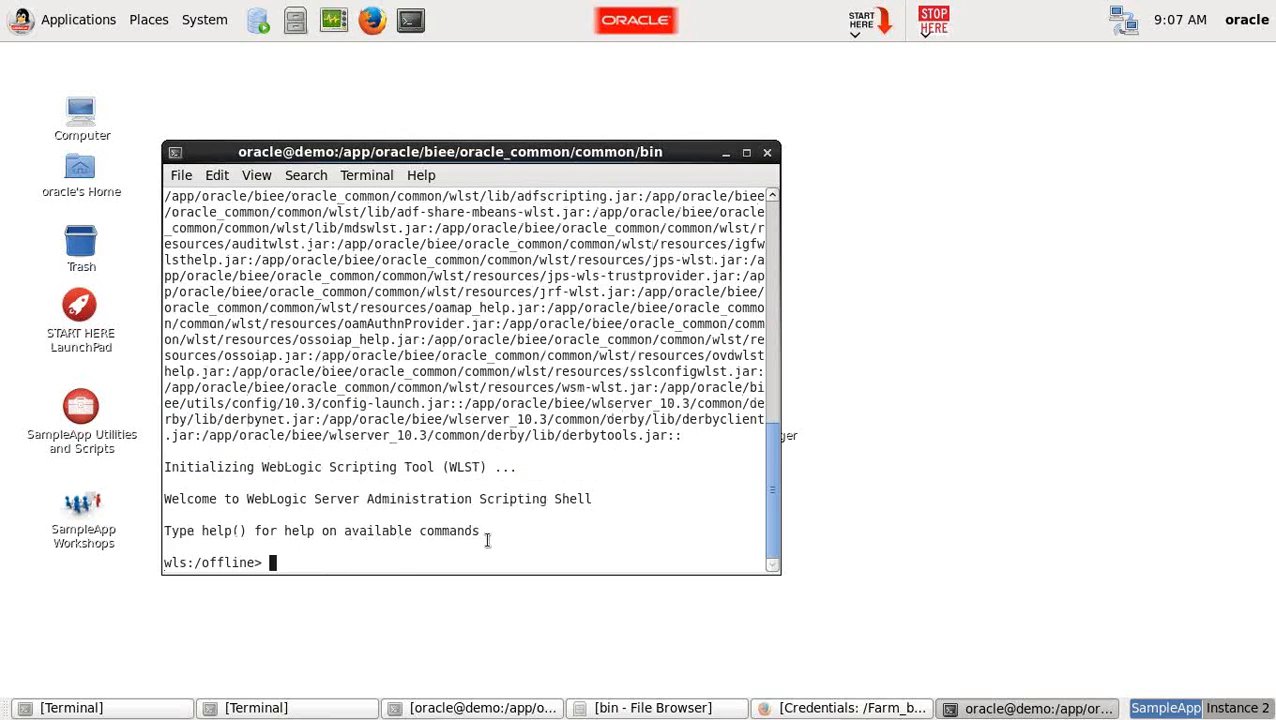
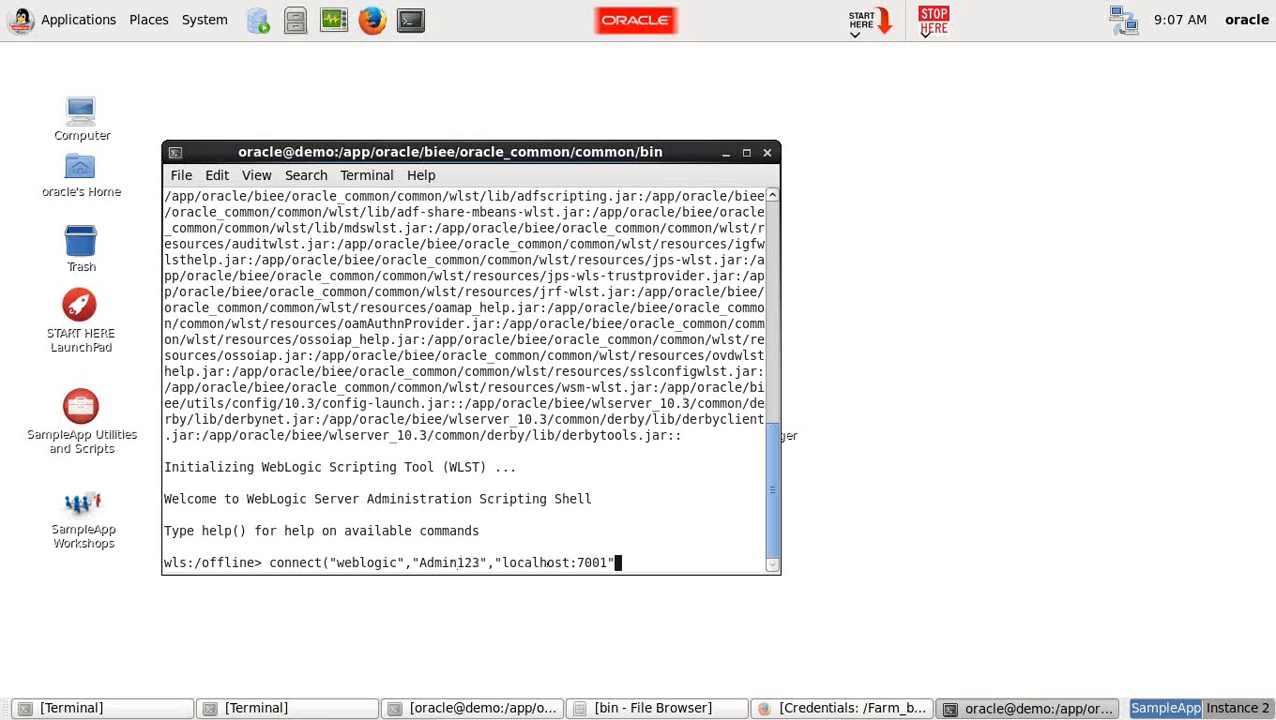
key(Return)
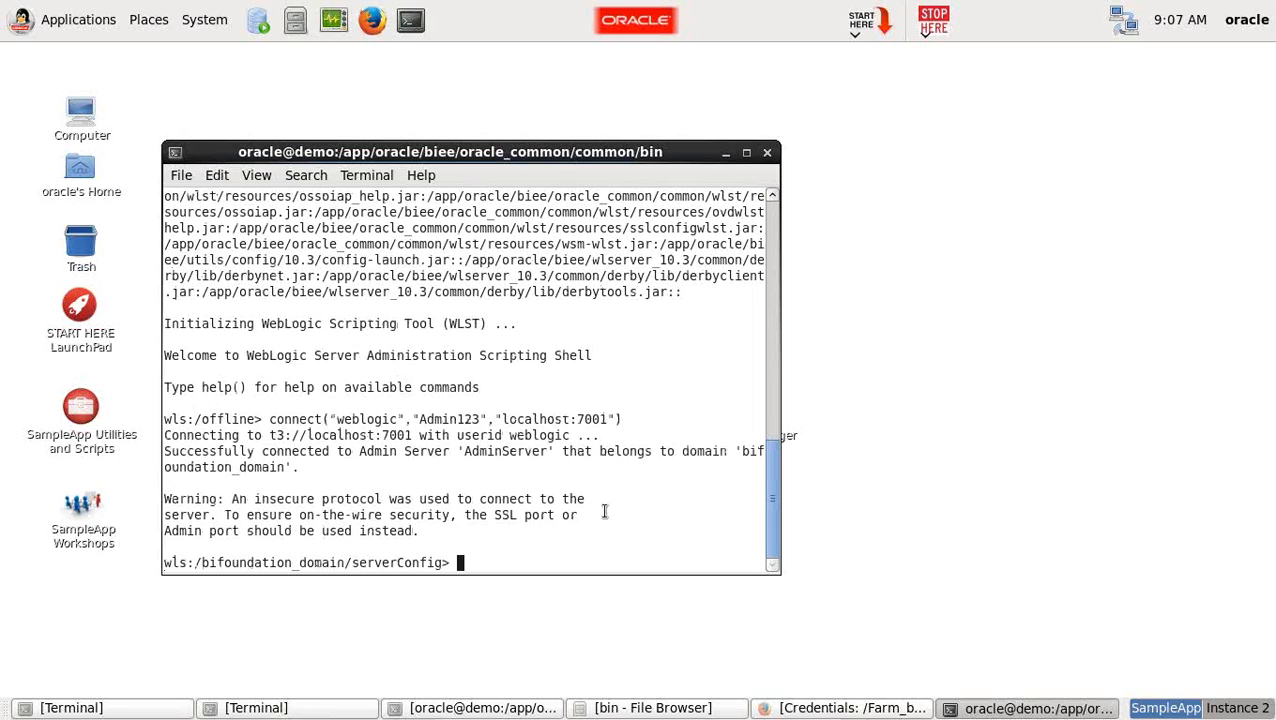
mouse_move(238, 460)
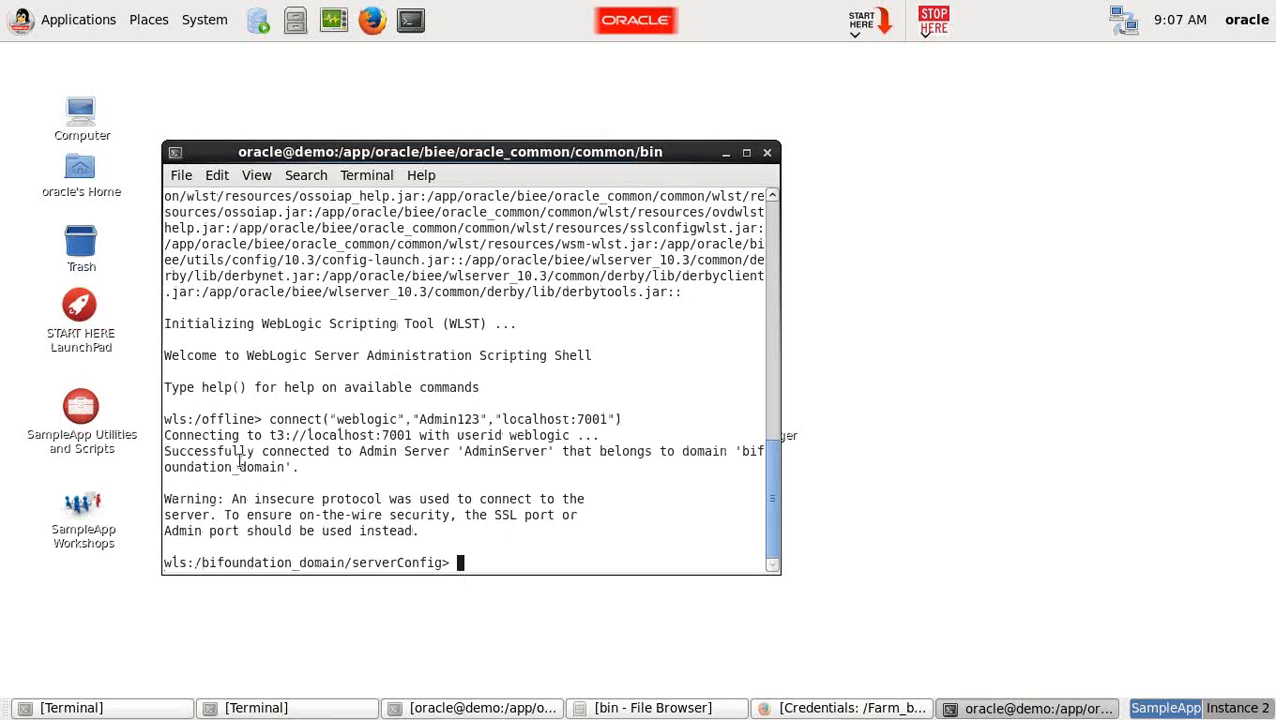
Highlight 'Successfully connected' and enter listCred for oracle.bi.enterprise, which returns a SyntaxError
double_click(247, 451)
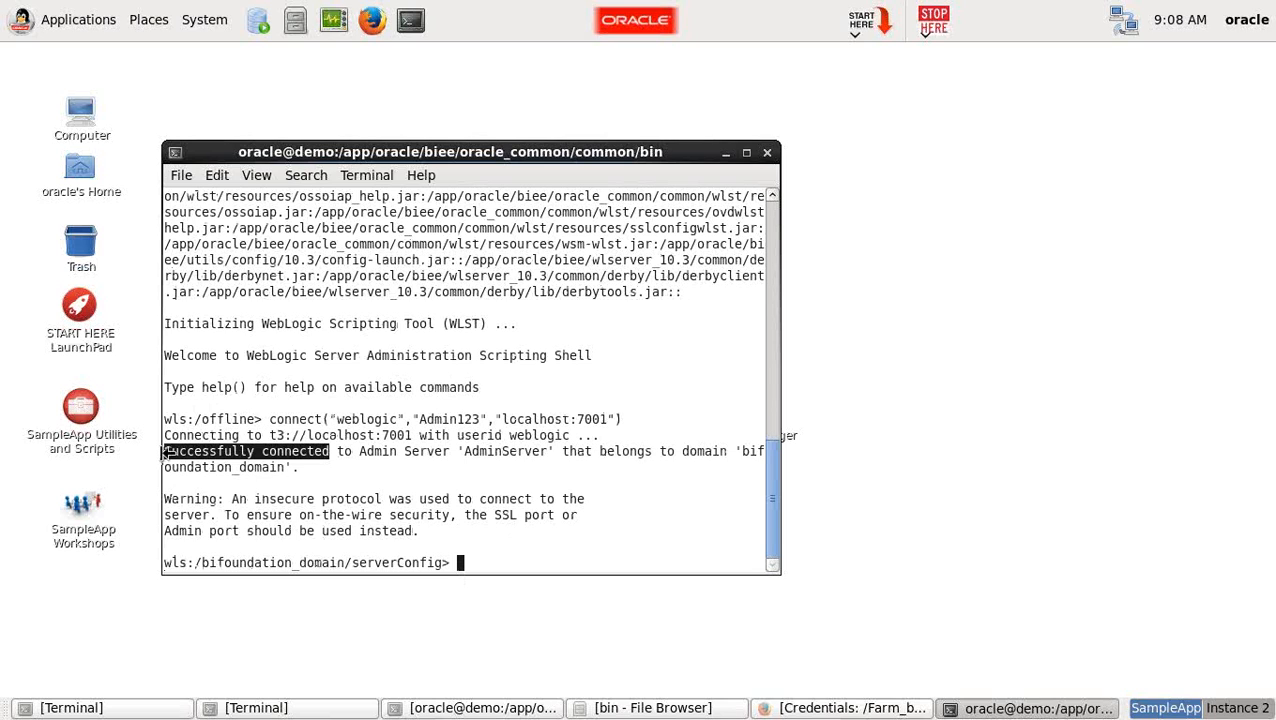
text(listCr)
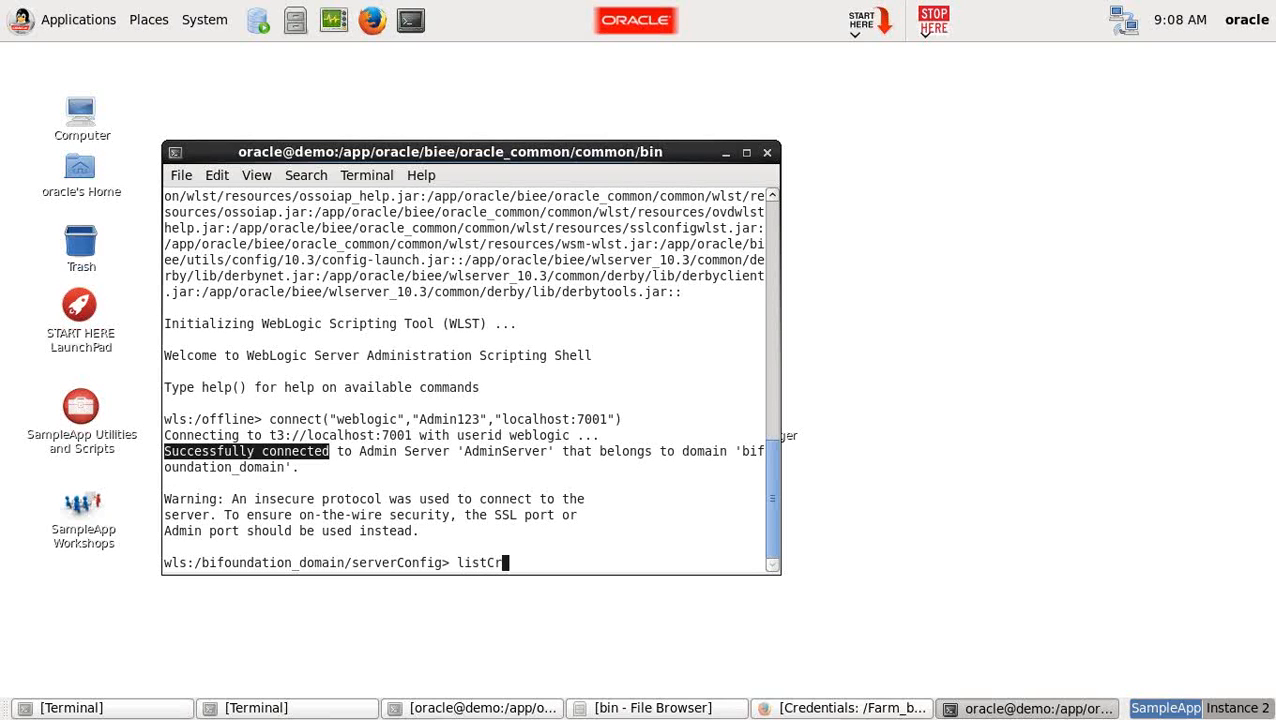
text(ed()
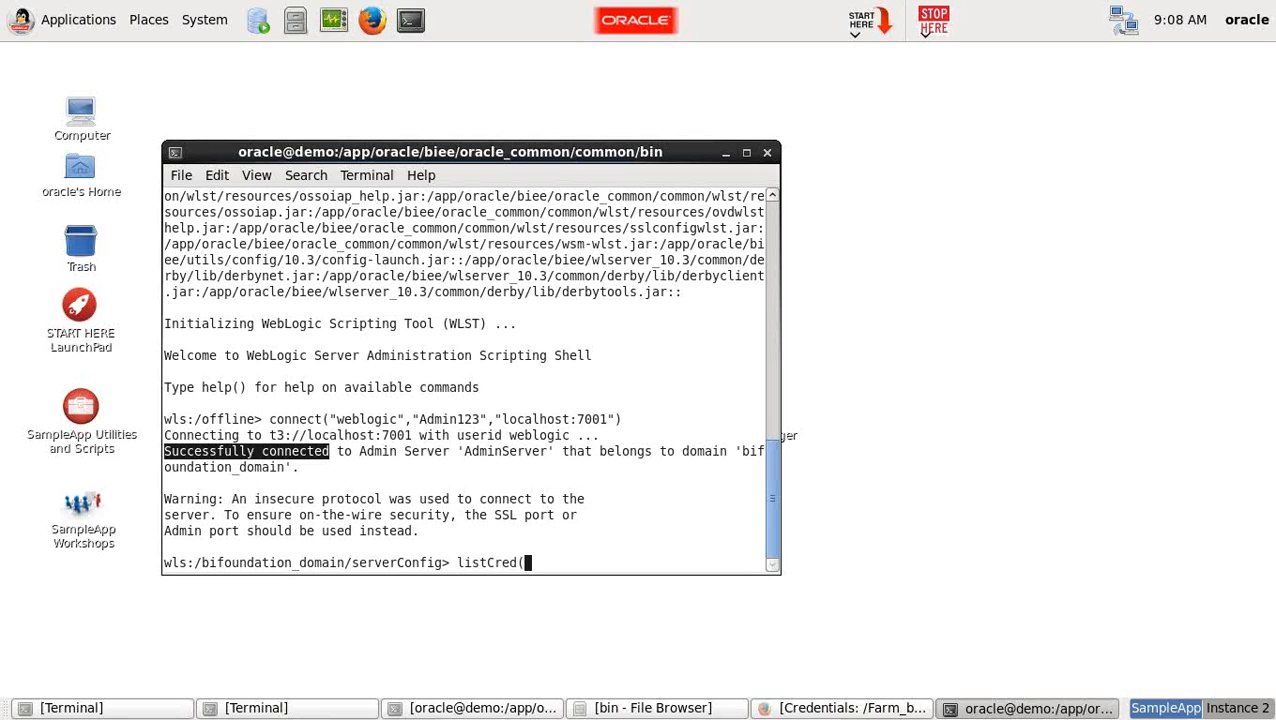
mouse_move(847, 708)
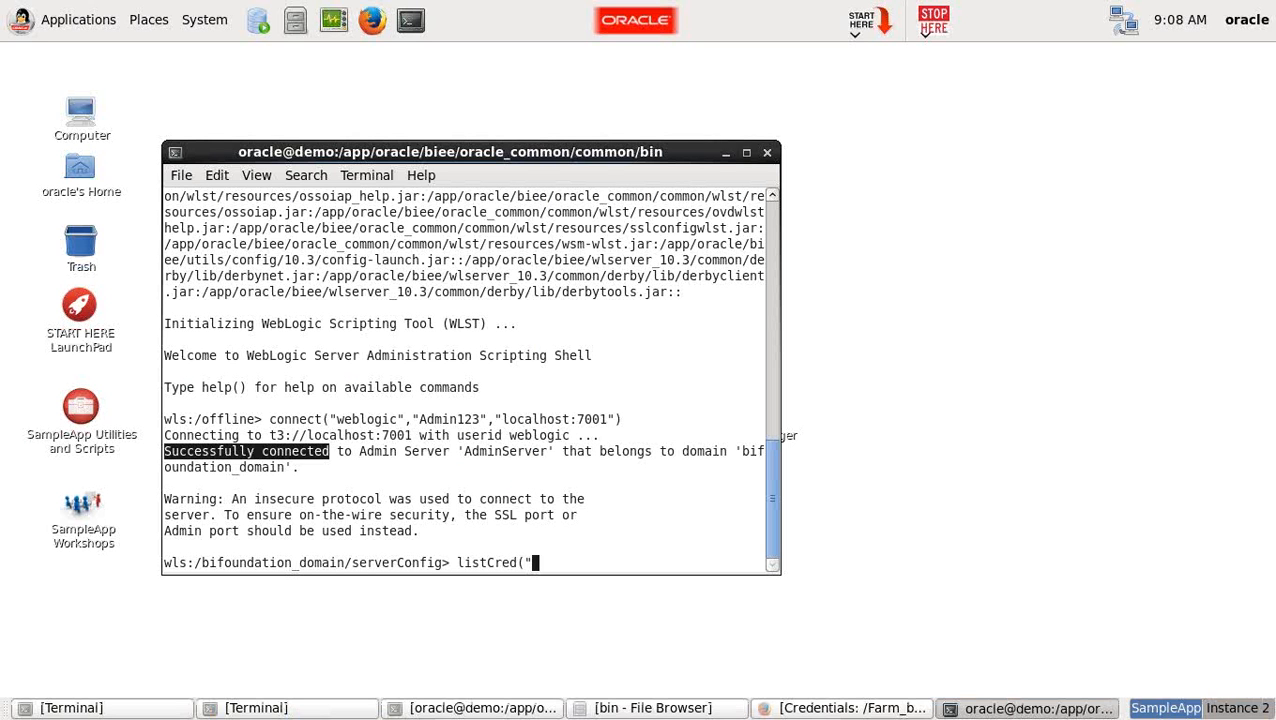
text(oracle.)
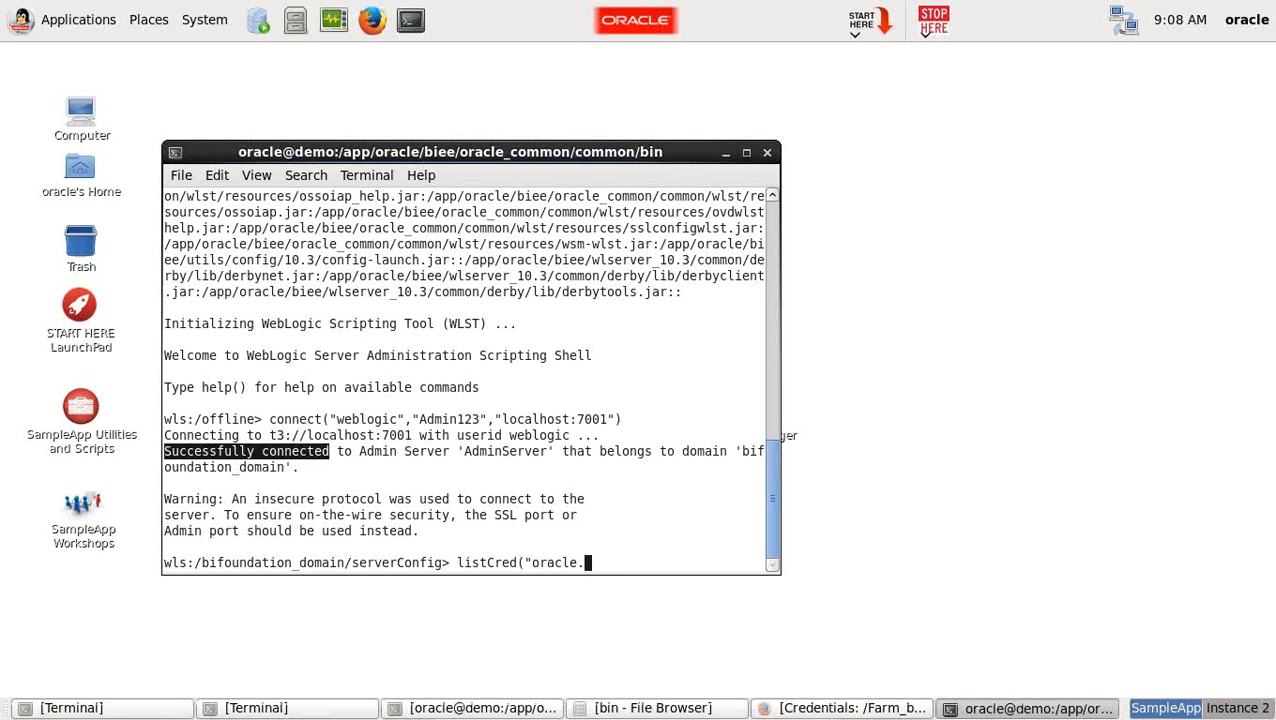
text(bi,)
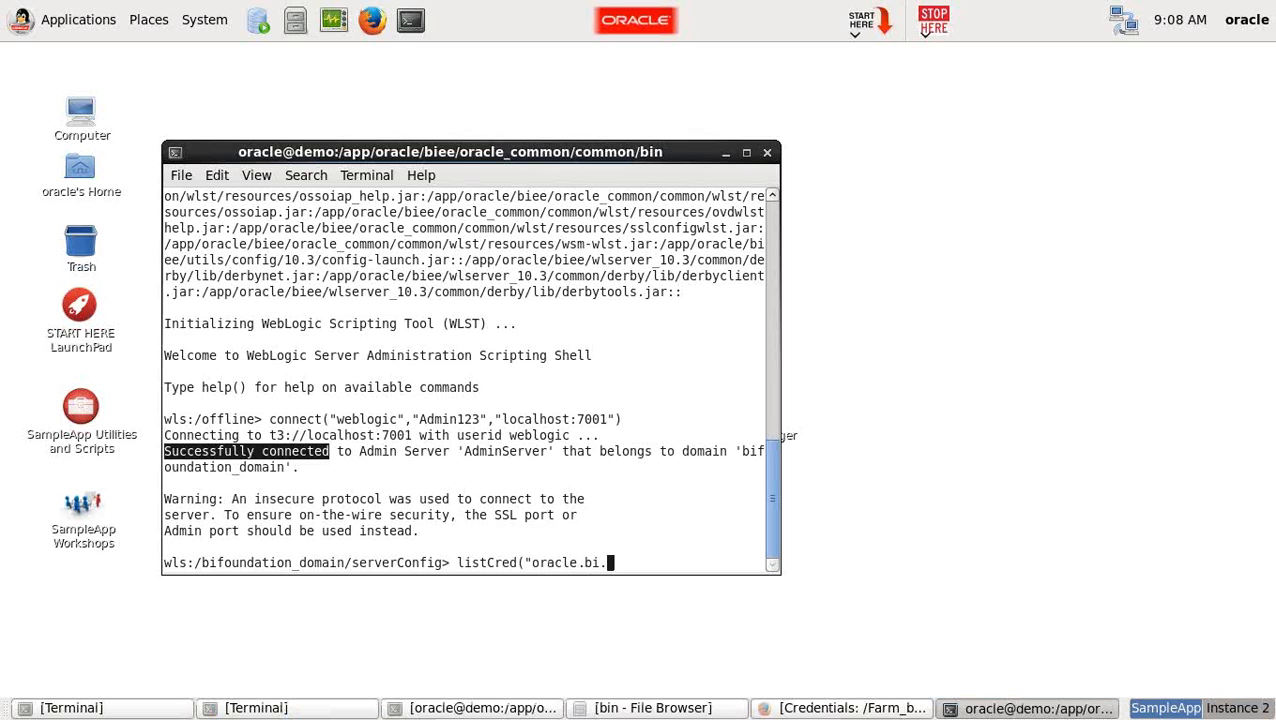
text(enterprise)
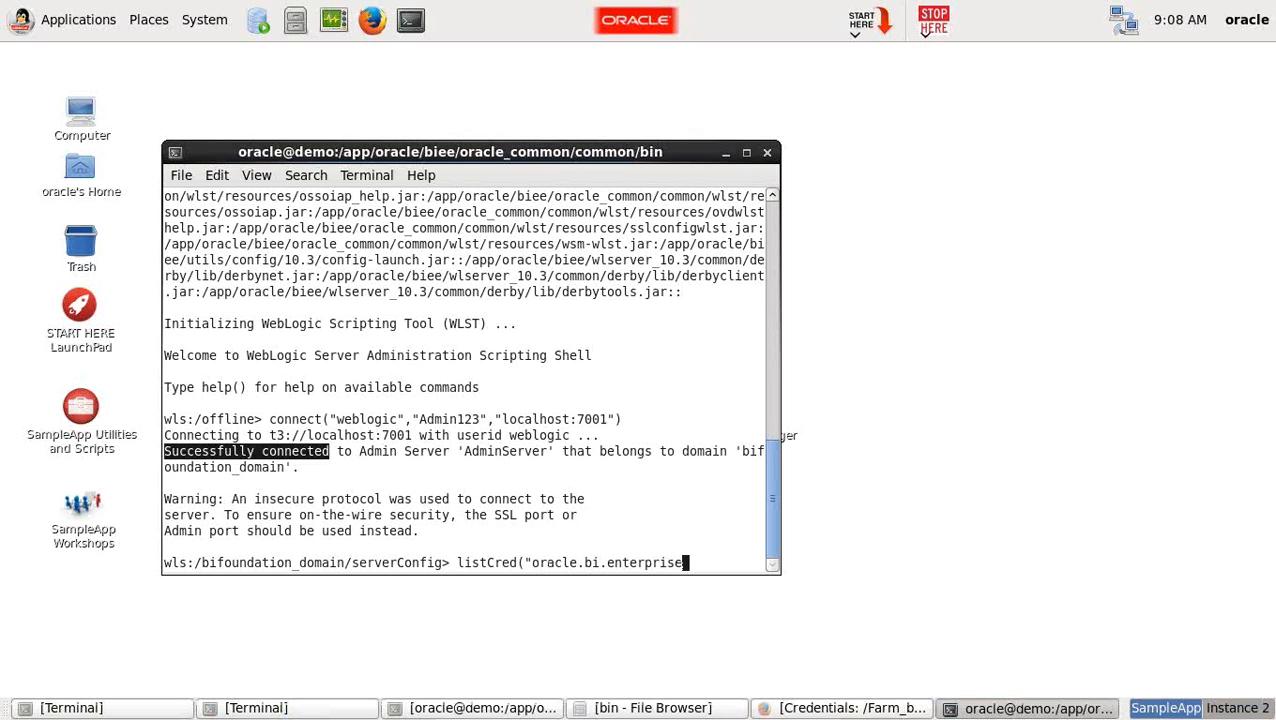
text(",)
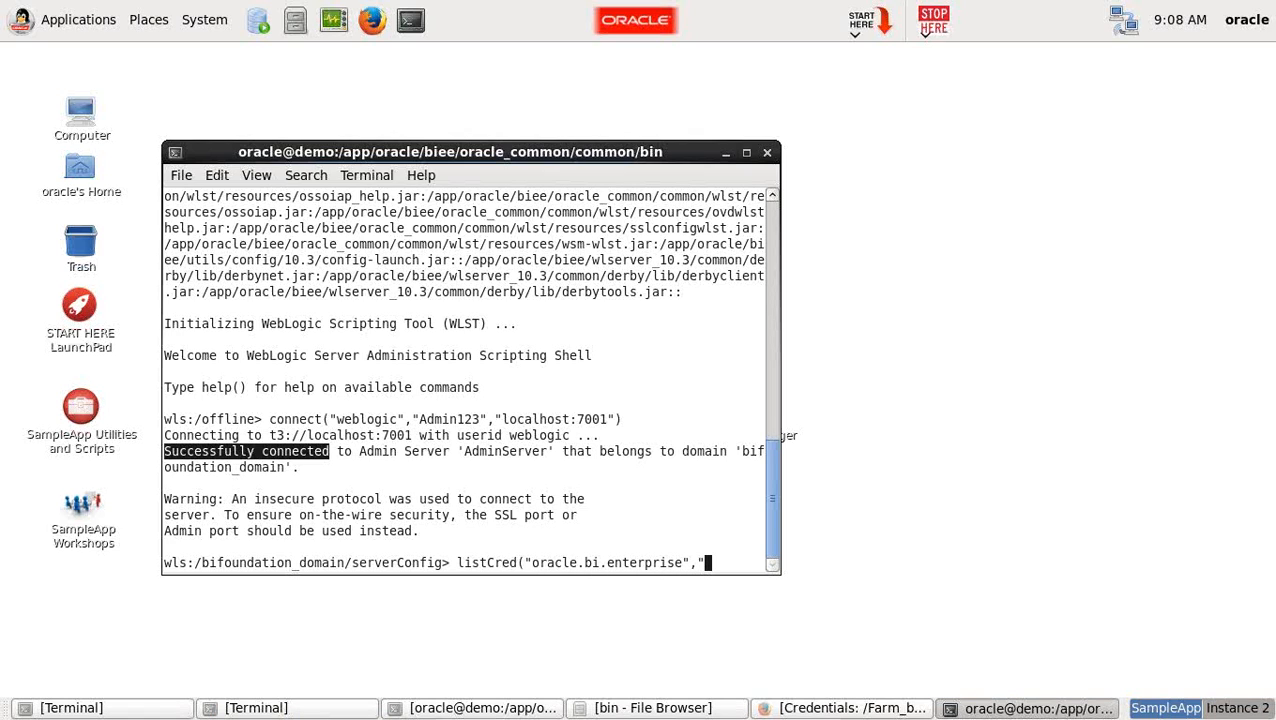
text("))
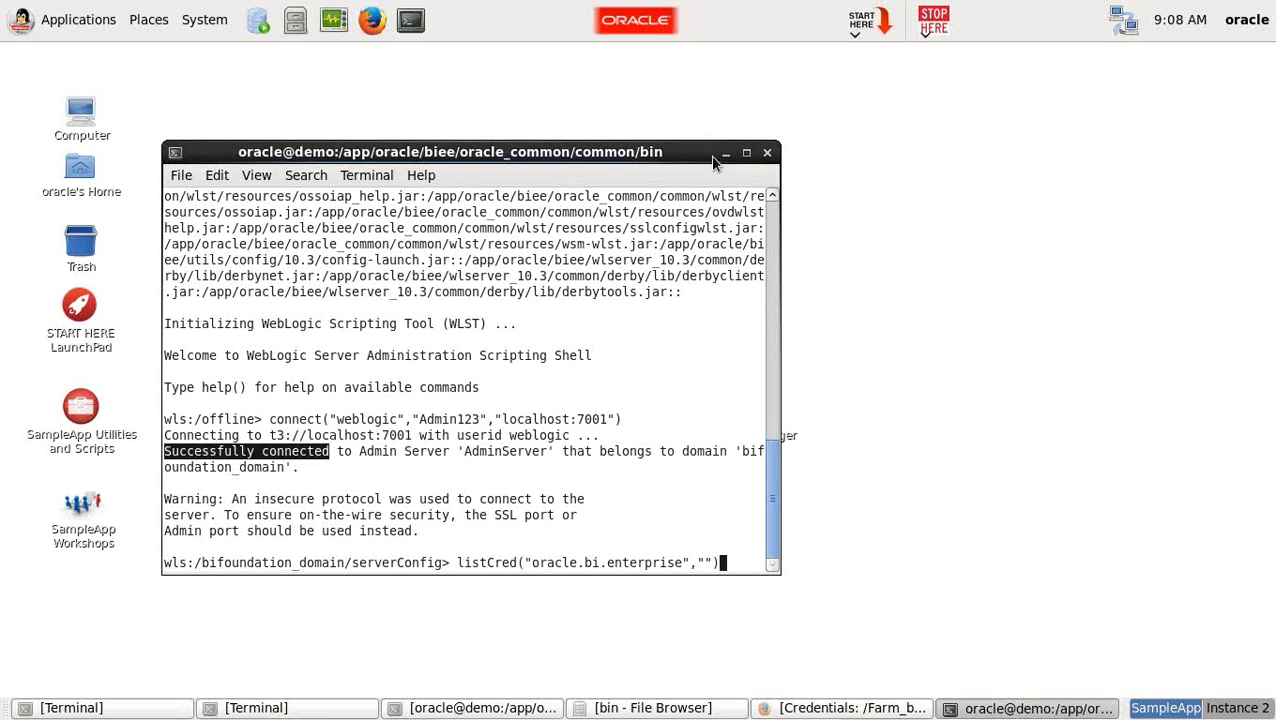
click(845, 708)
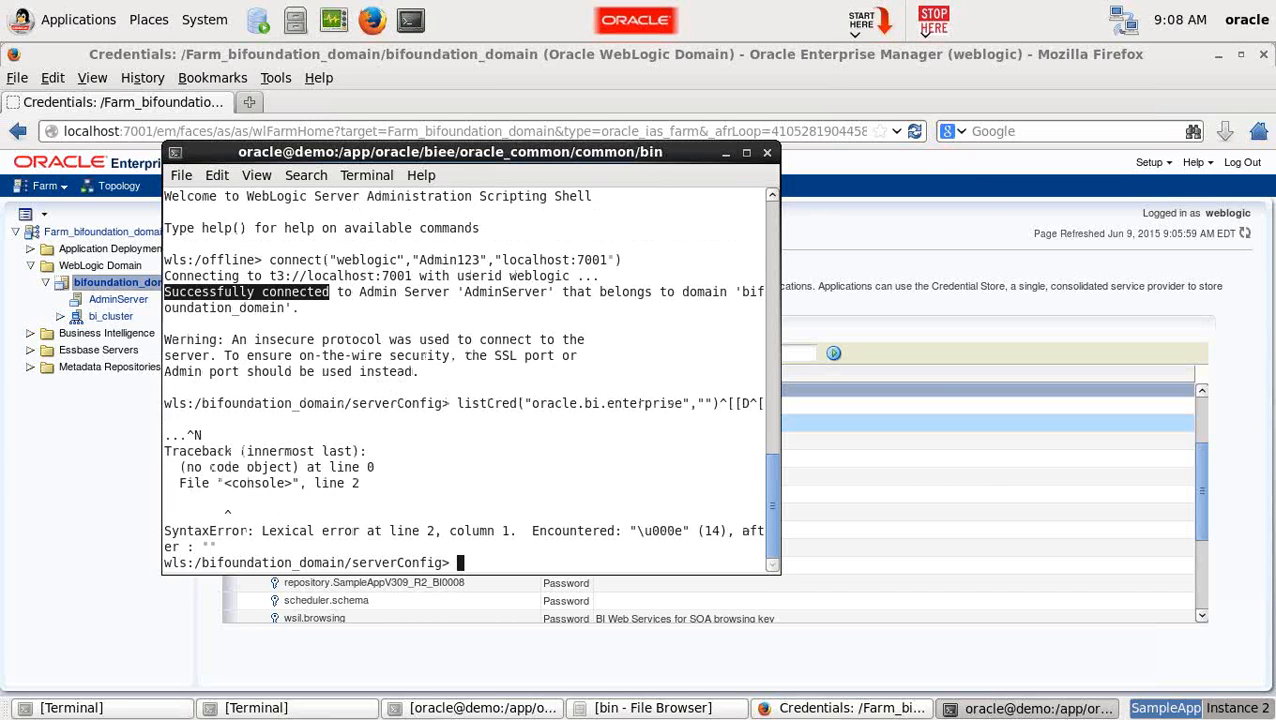
Type listCred("oracle.bi.enterprise","repository. at the WLST prompt
text(listCred)
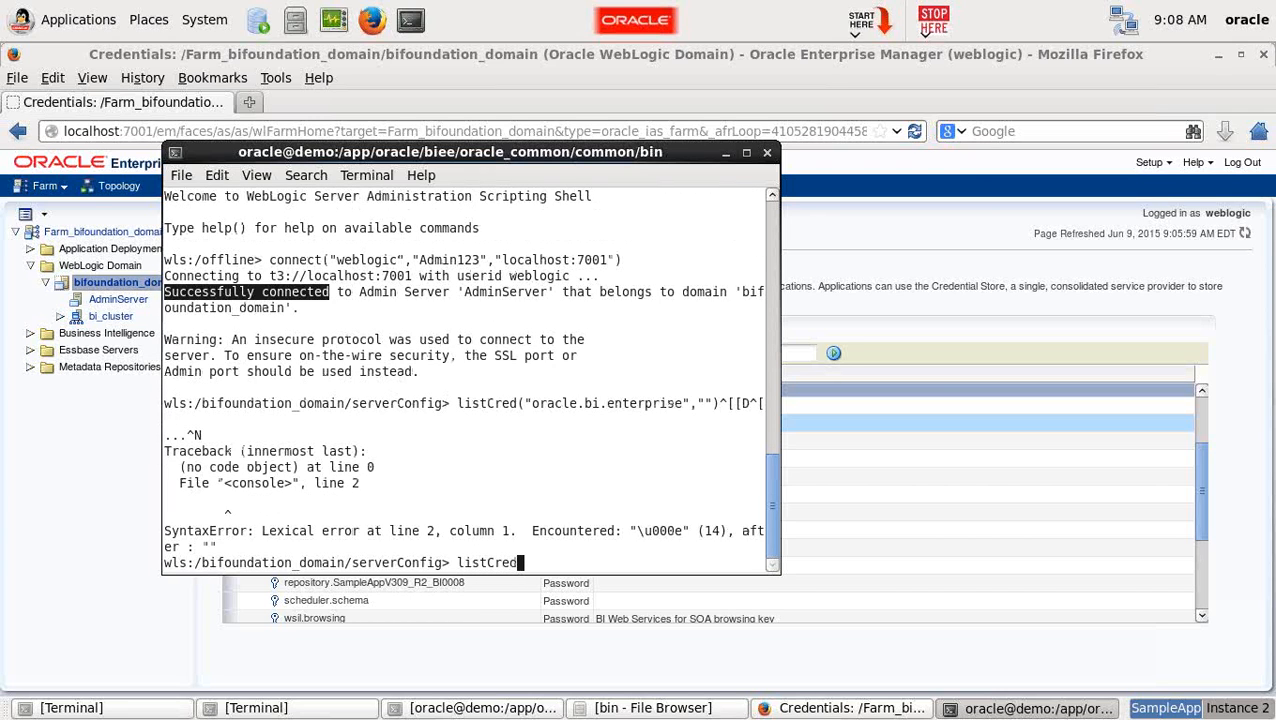
text((")
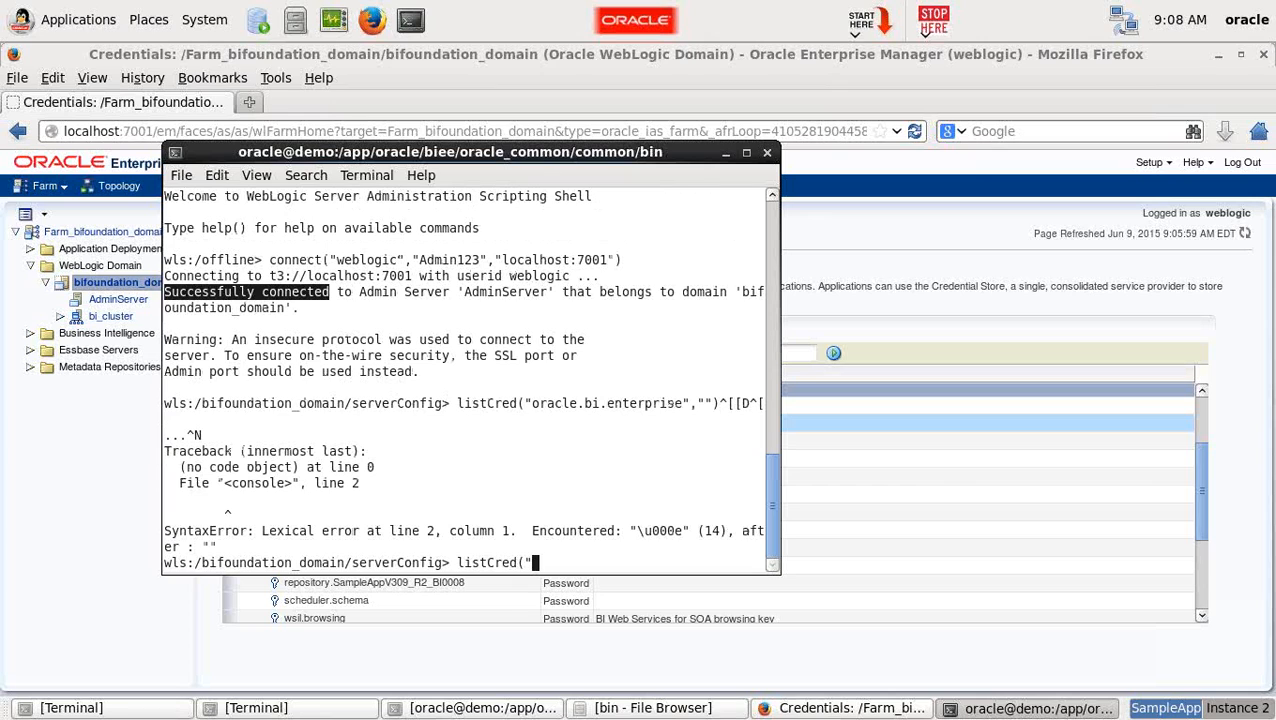
text(oracle.)
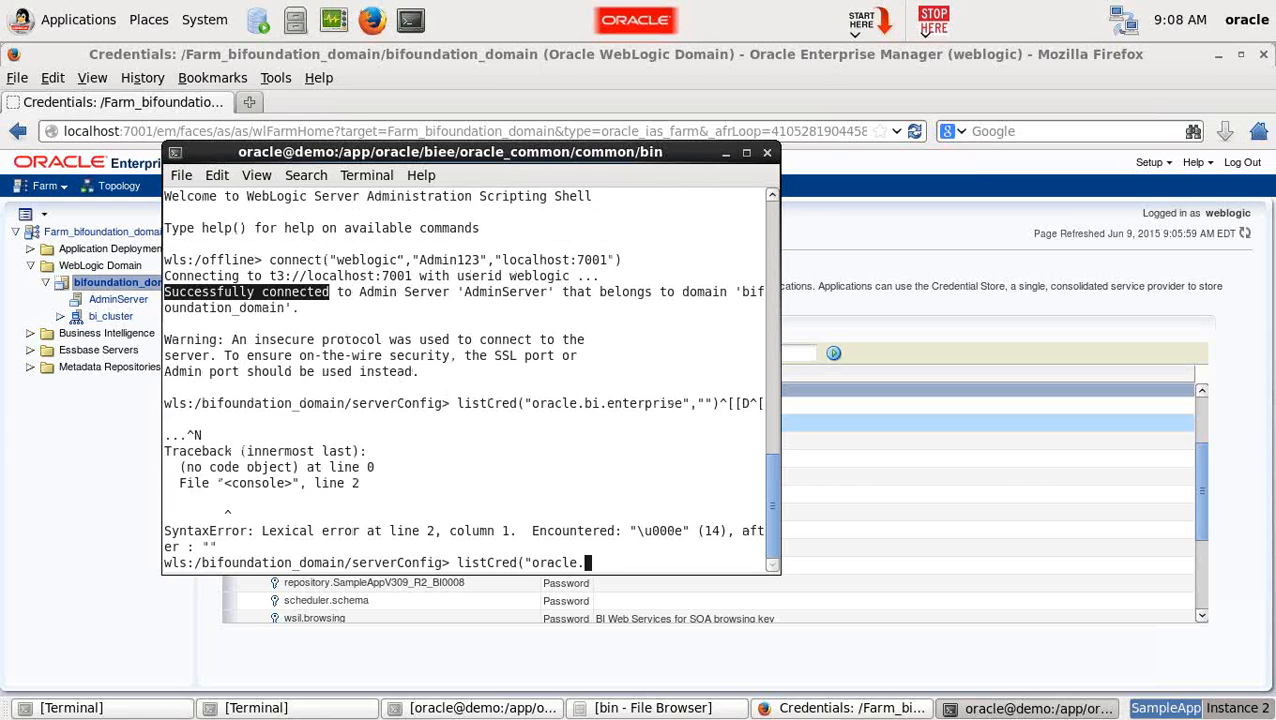
text(bi.enterprise",")
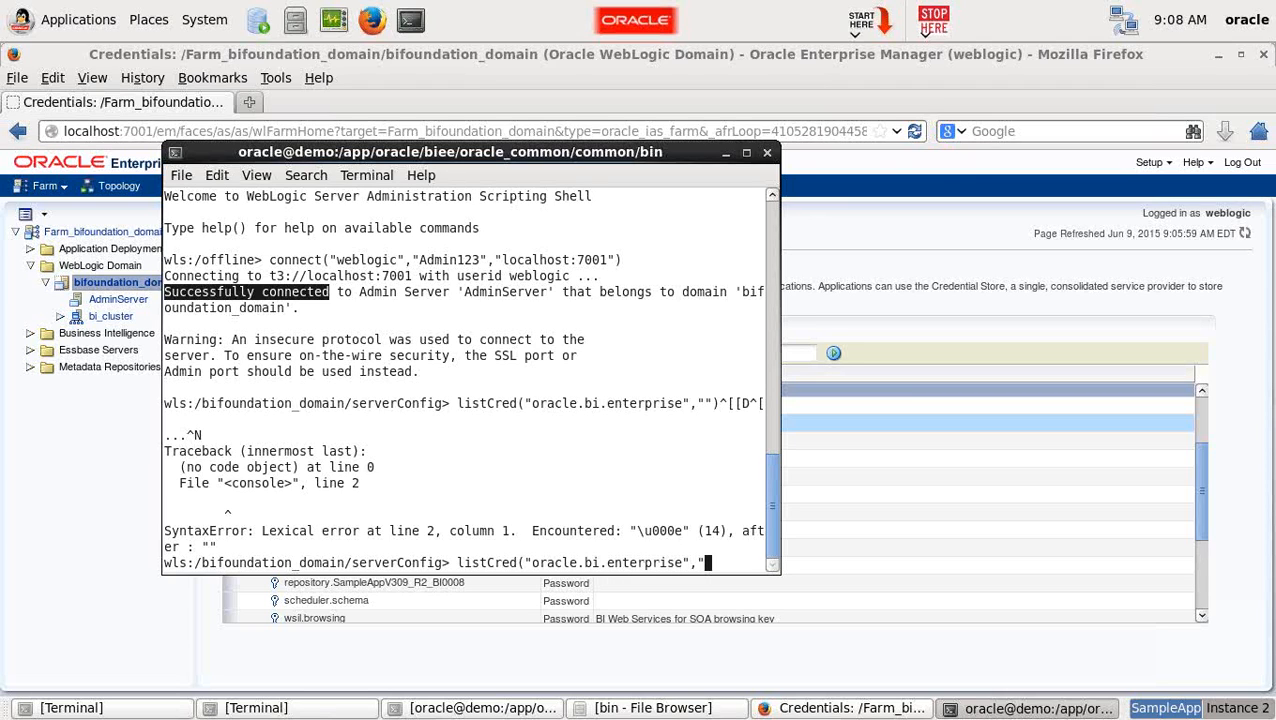
text(repository)
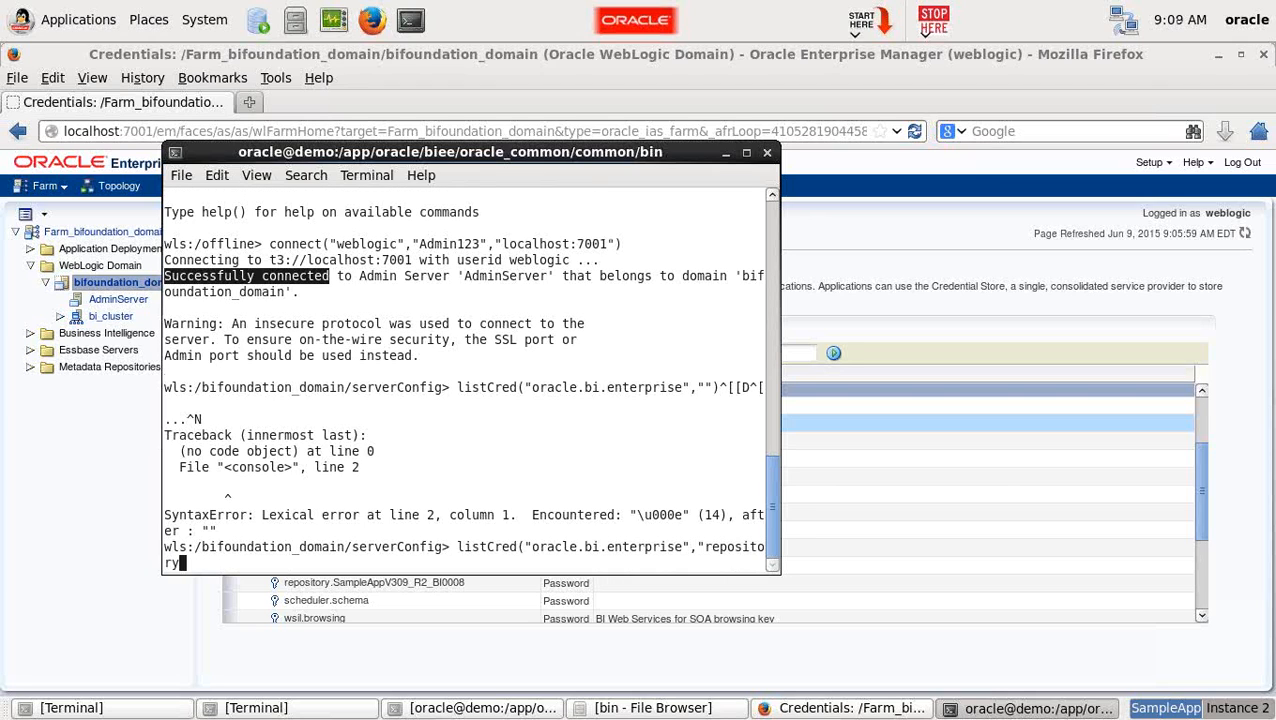
text(.)
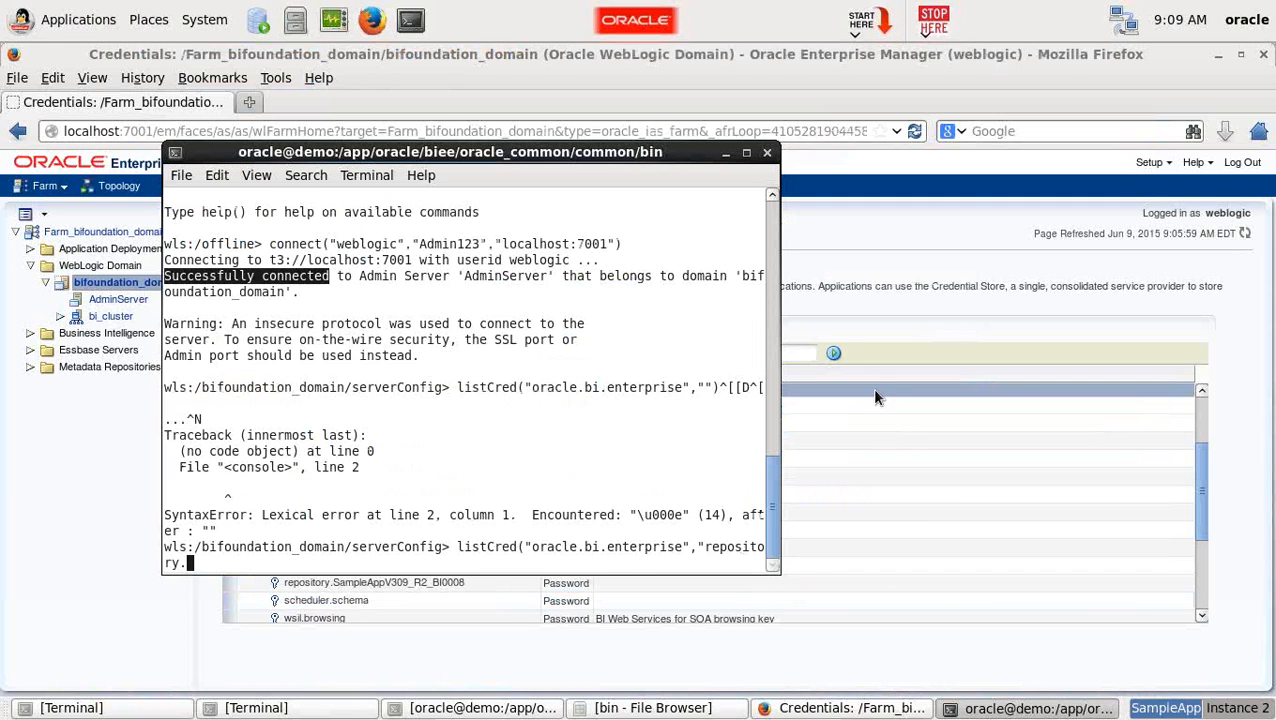
Complete and run listCred for key repository.SampleAppV309_R2_BI0009 in map oracle.bi.enterprise
drag(450, 152, 360, 88)
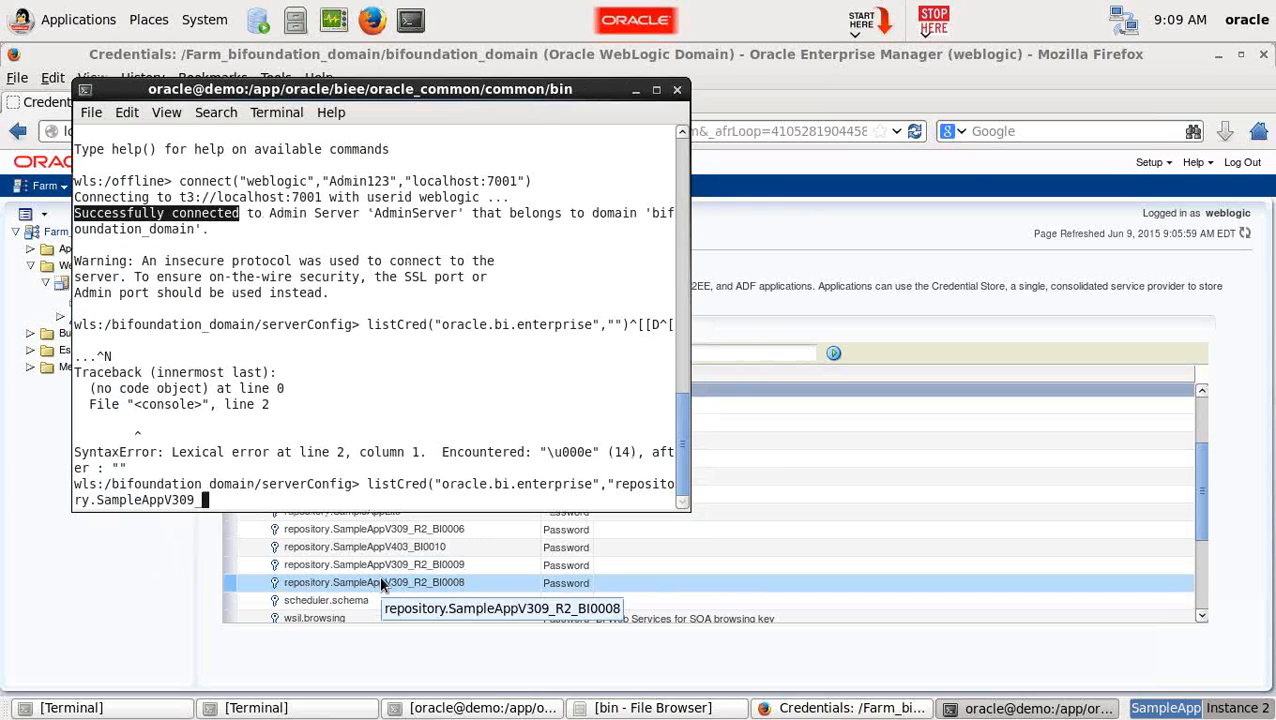
text(R2_)
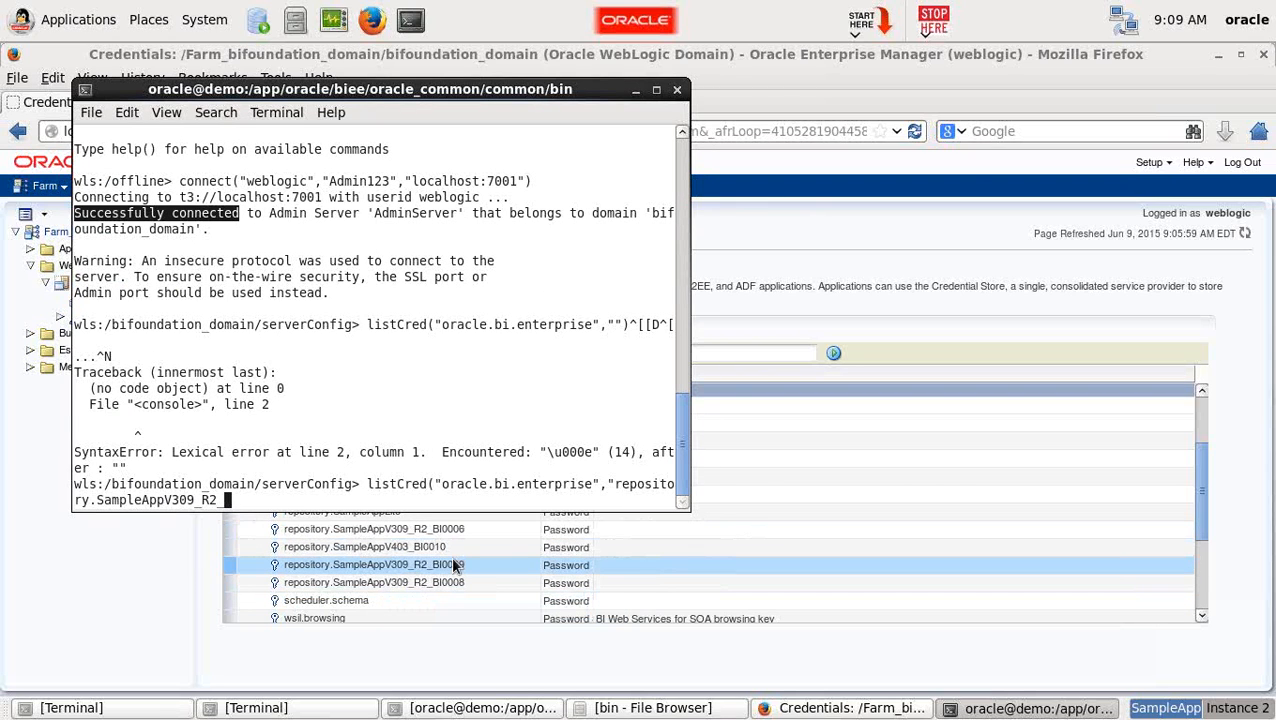
text(BI)
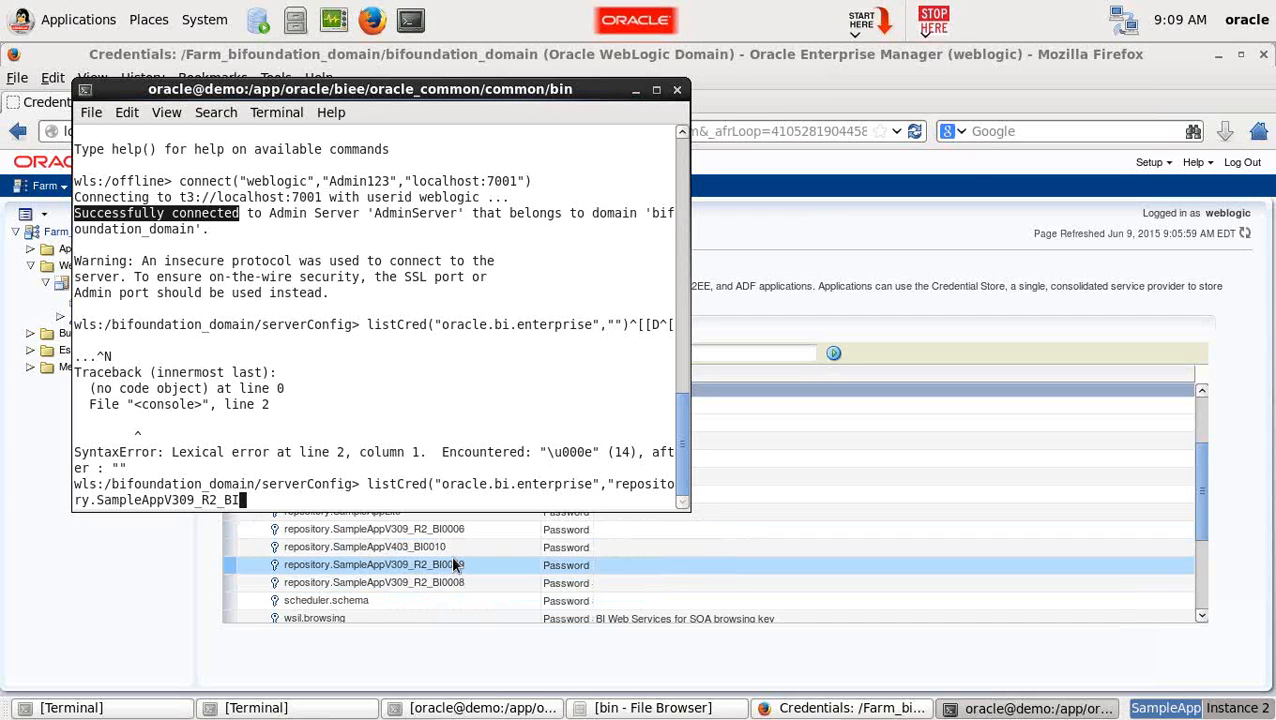
text(0009")
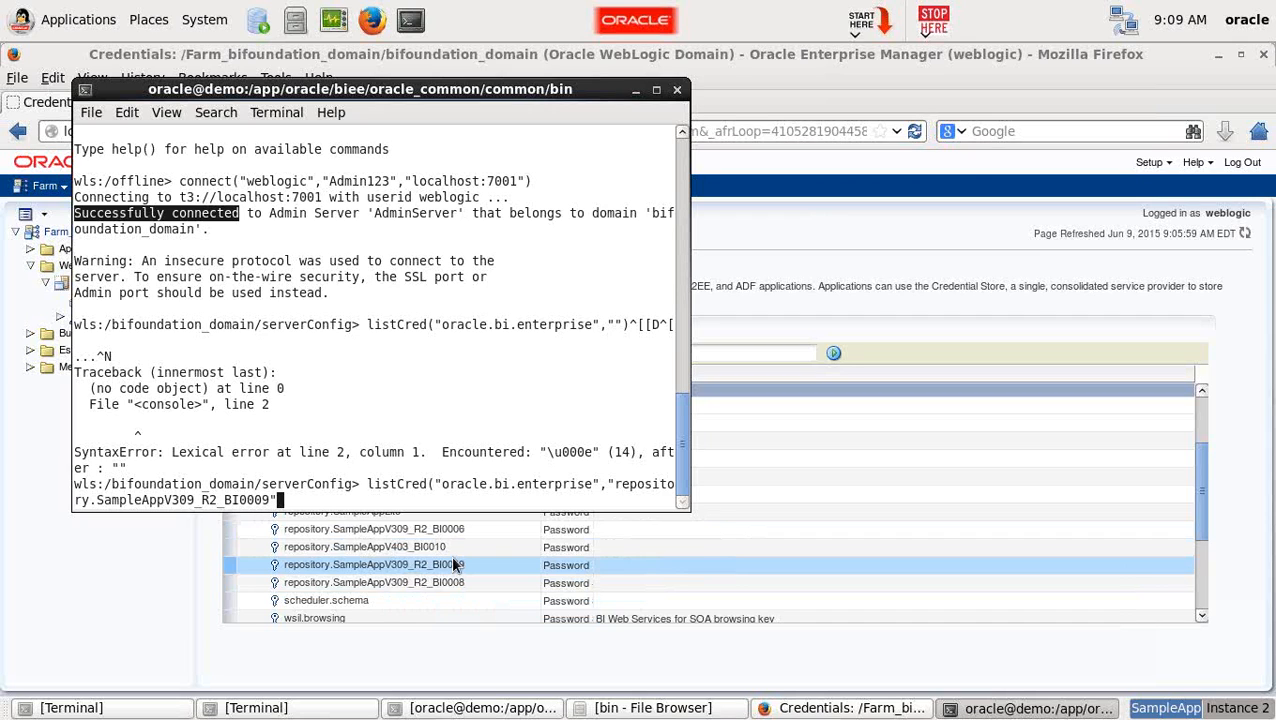
key(Return)
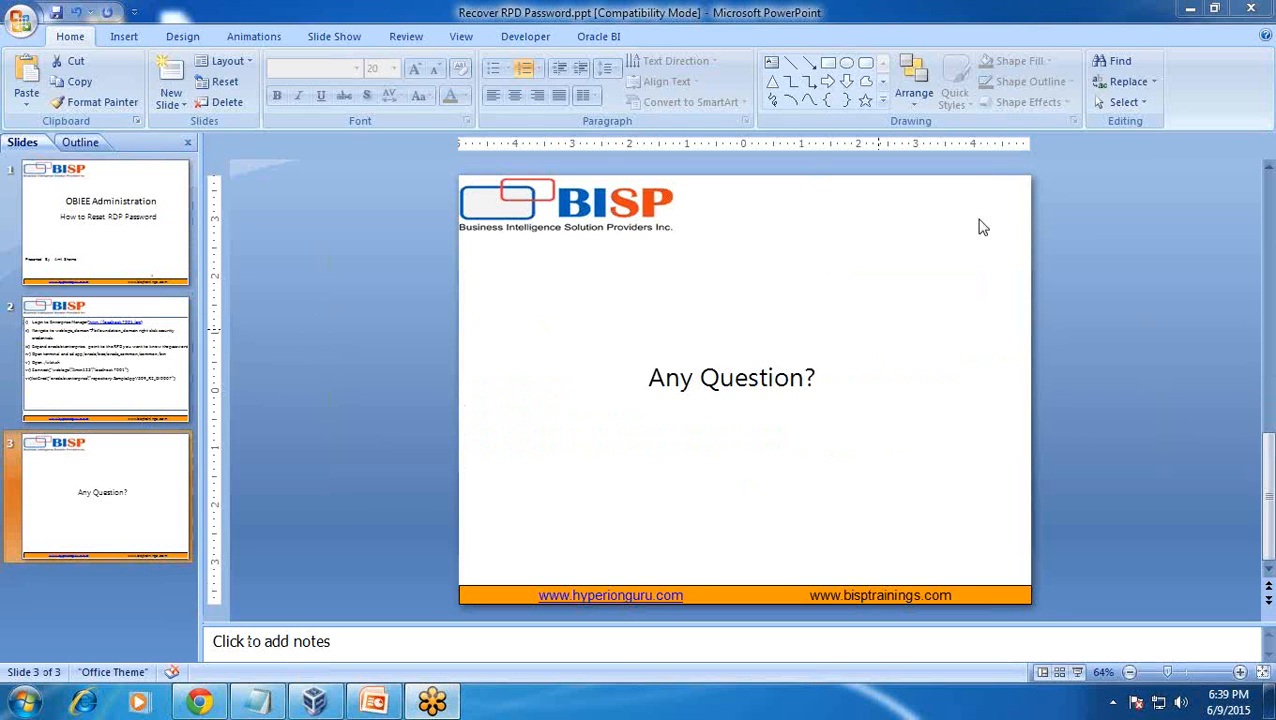
mouse_move(1264, 31)
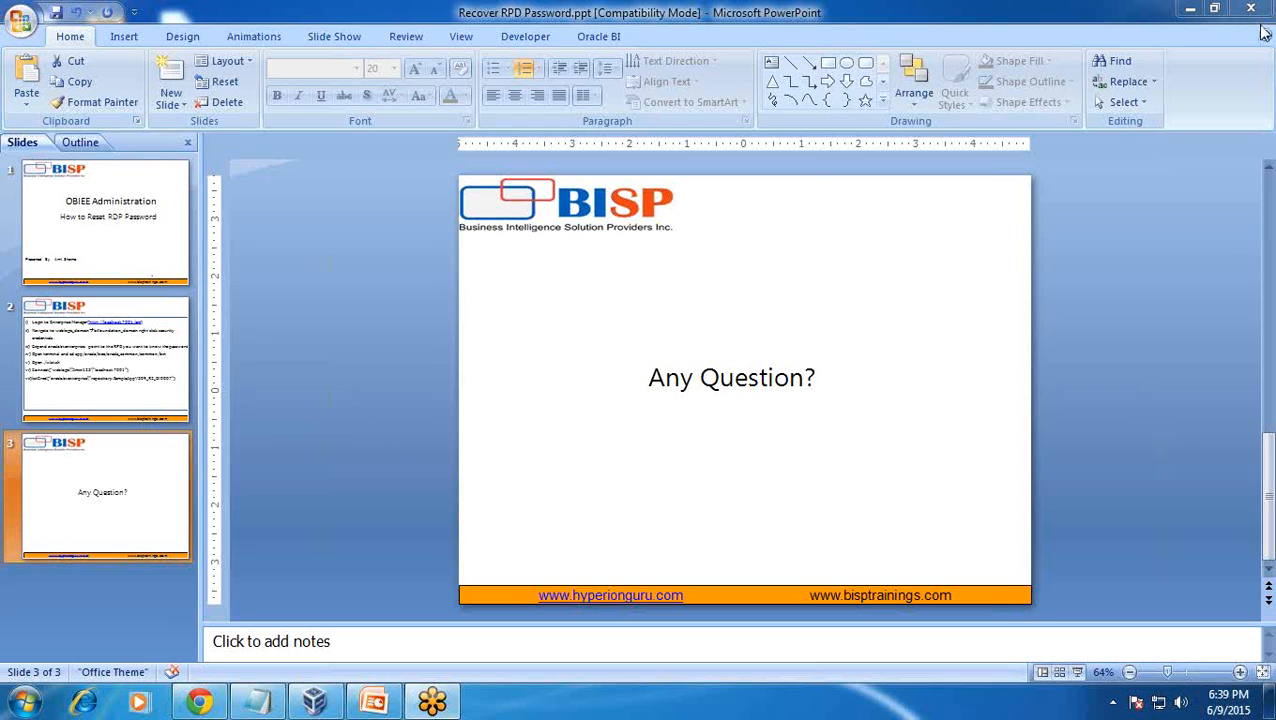